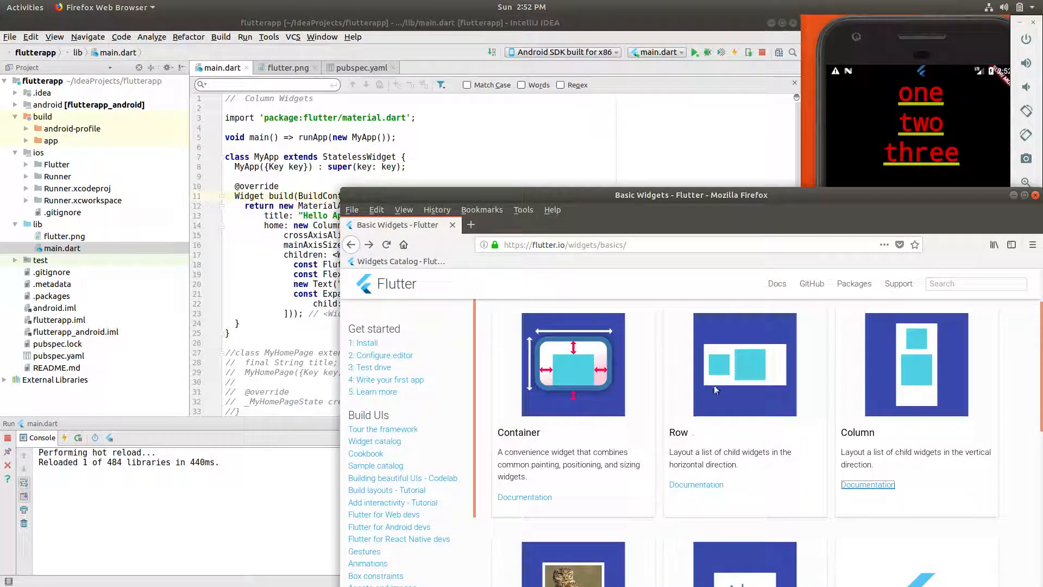
mouse_move(765, 350)
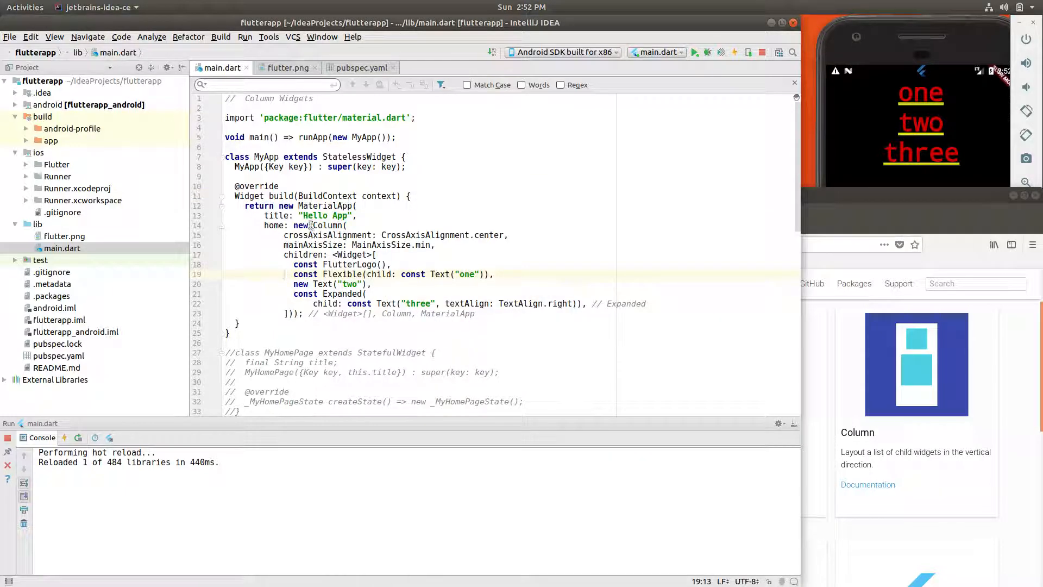
- Focus main.dart in IntelliJ and highlight the Column and Flexible widget names
double_click(326, 224)
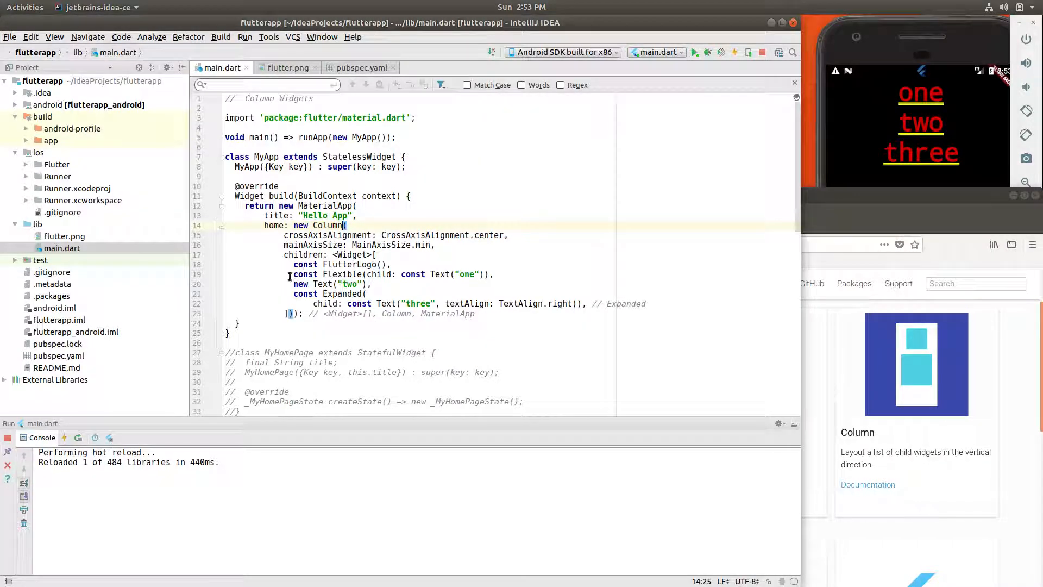
double_click(341, 293)
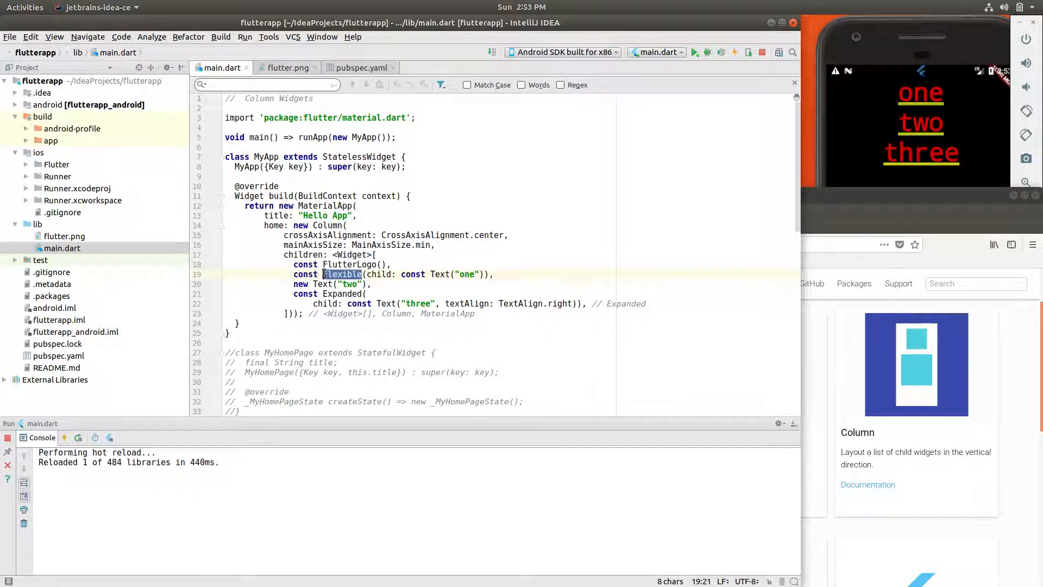
left_click(374, 284)
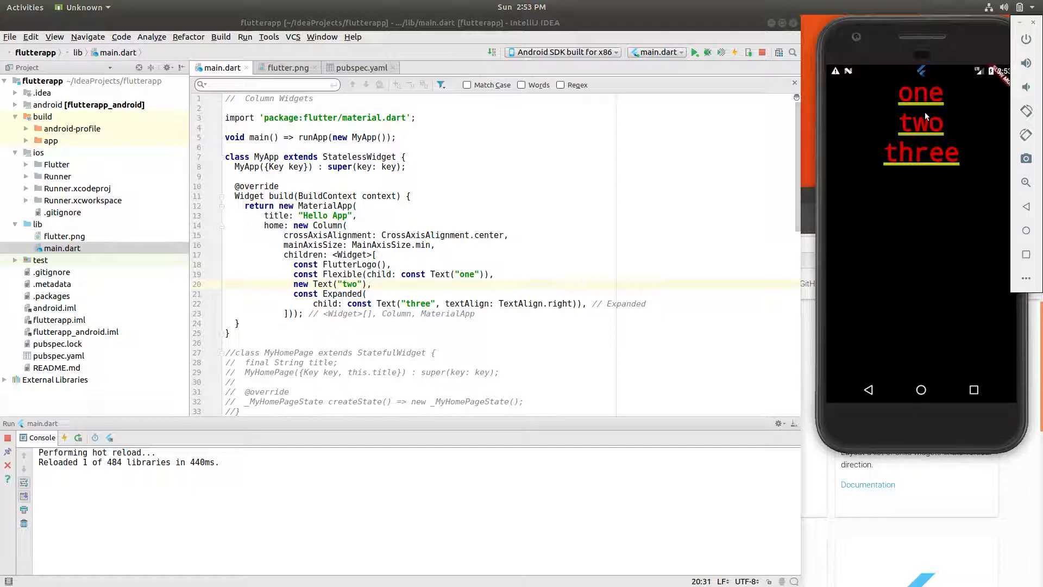
mouse_move(913, 198)
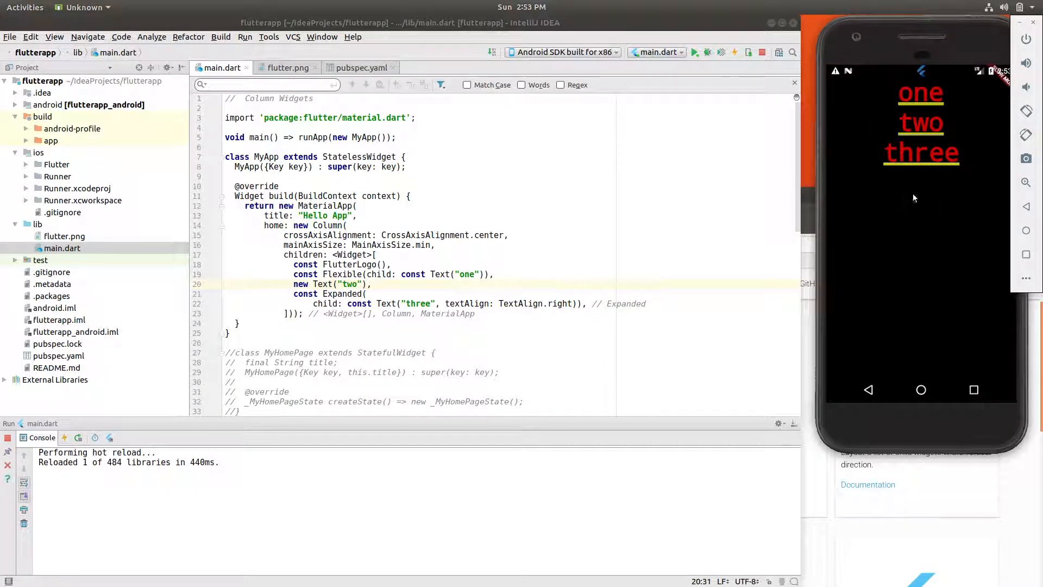
mouse_move(923, 143)
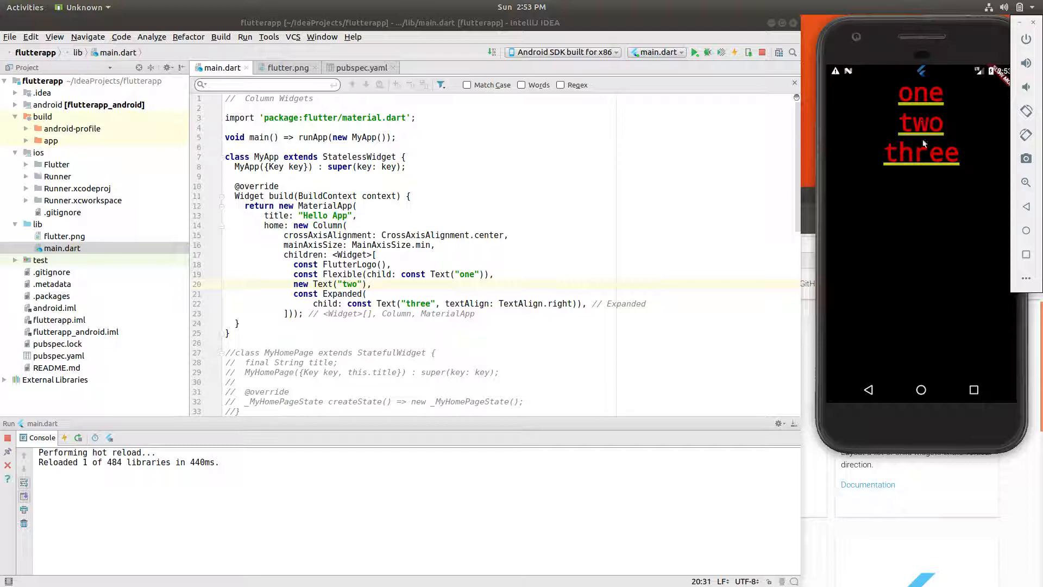
mouse_move(934, 98)
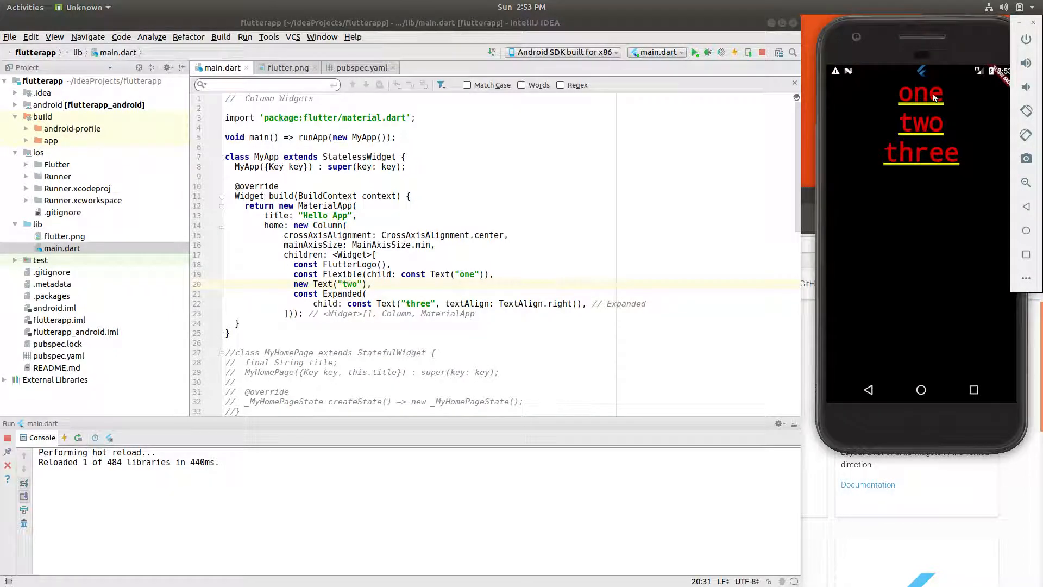
mouse_move(921, 166)
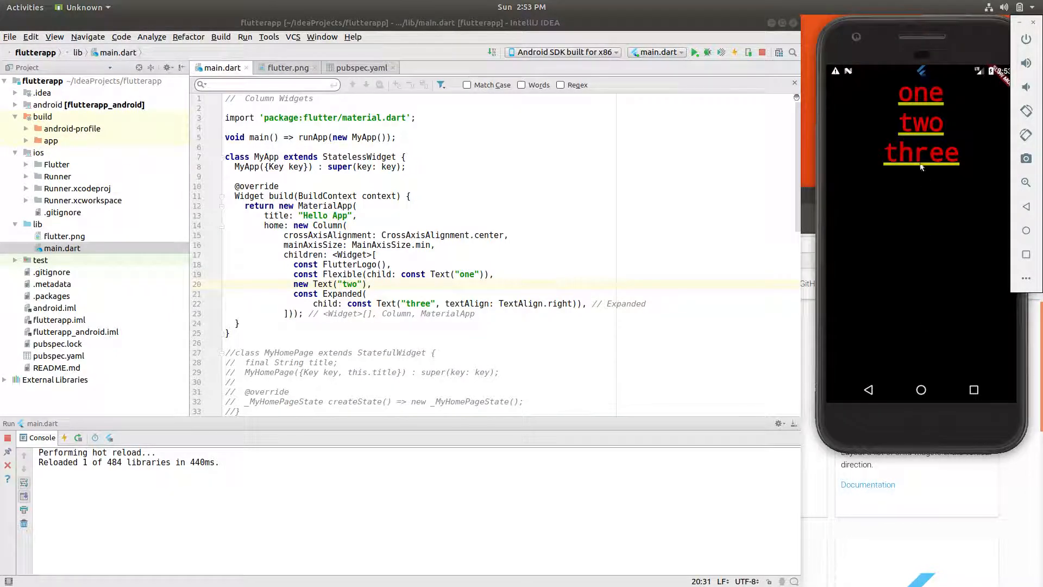
mouse_move(916, 262)
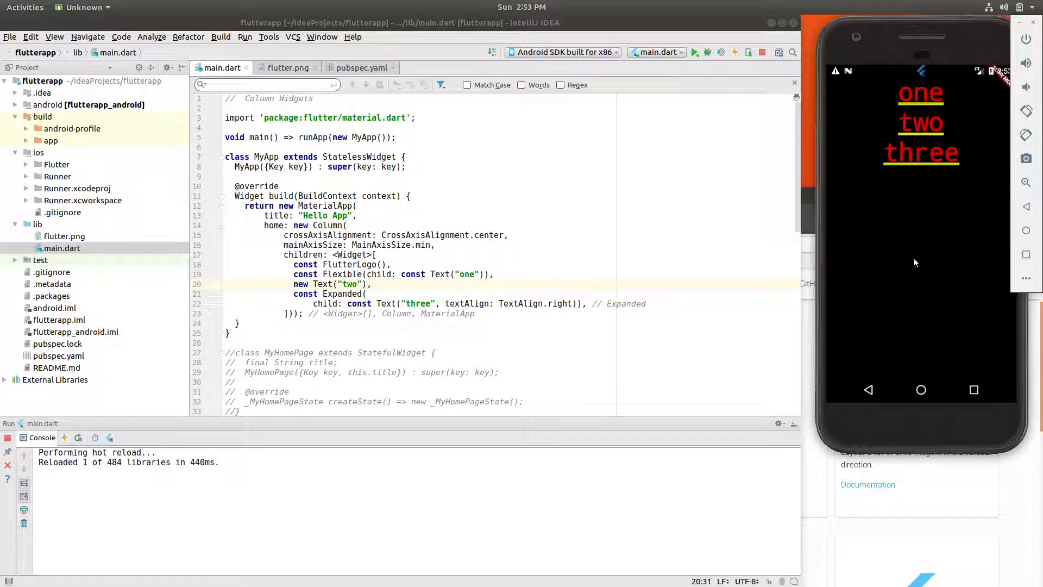
mouse_move(915, 158)
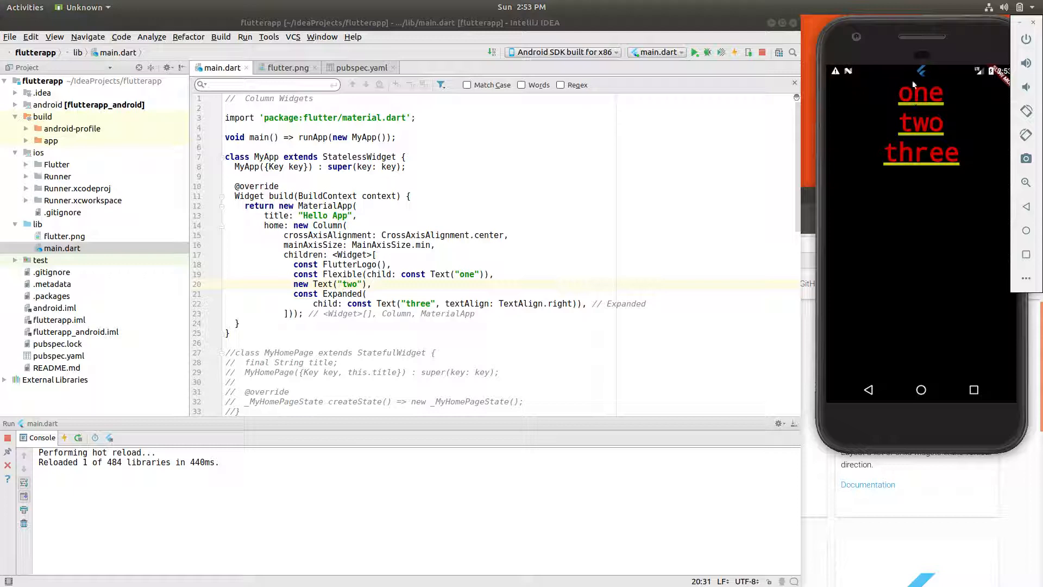
mouse_move(918, 187)
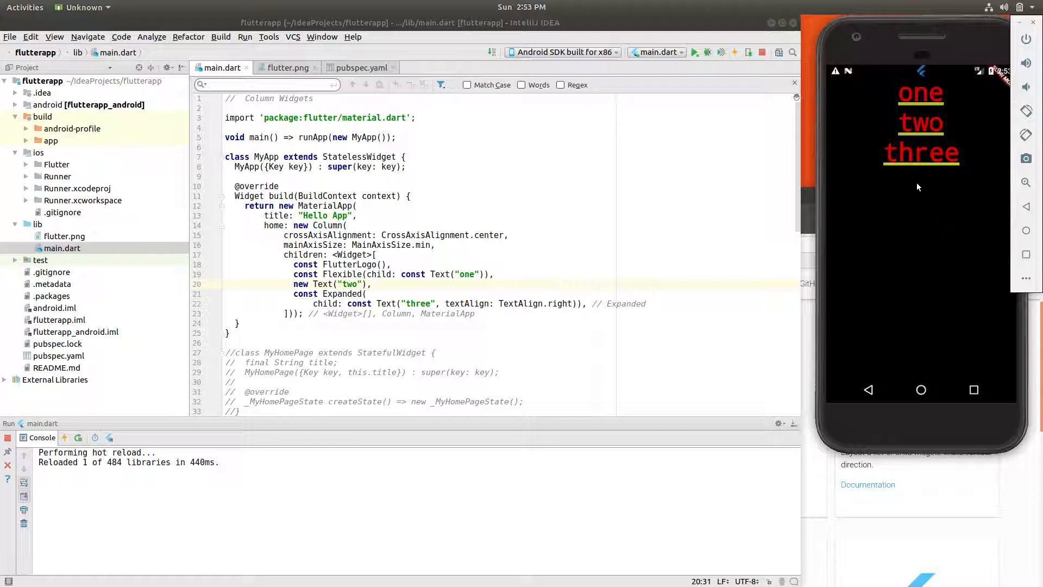
mouse_move(956, 252)
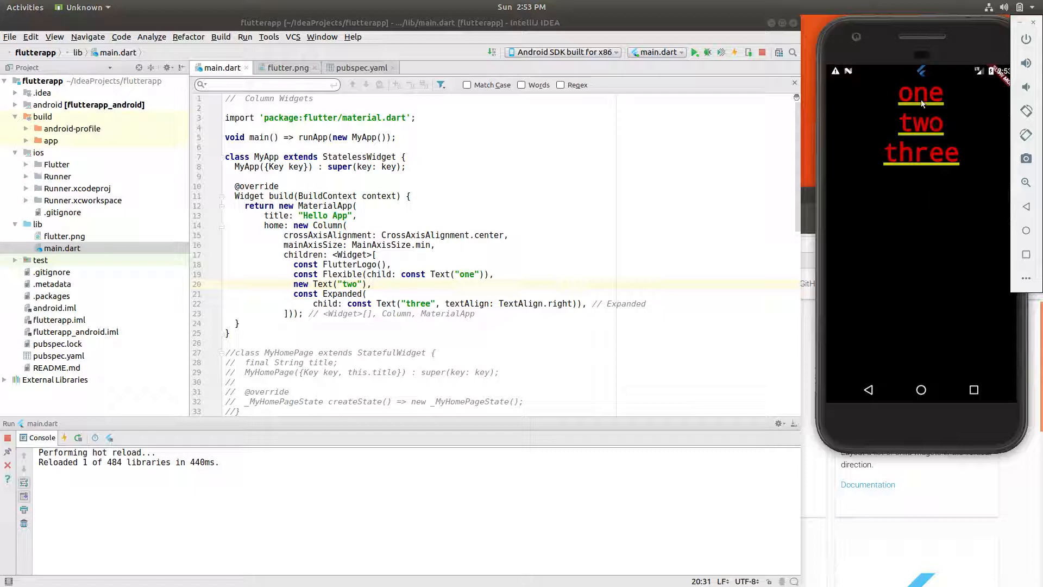
mouse_move(942, 137)
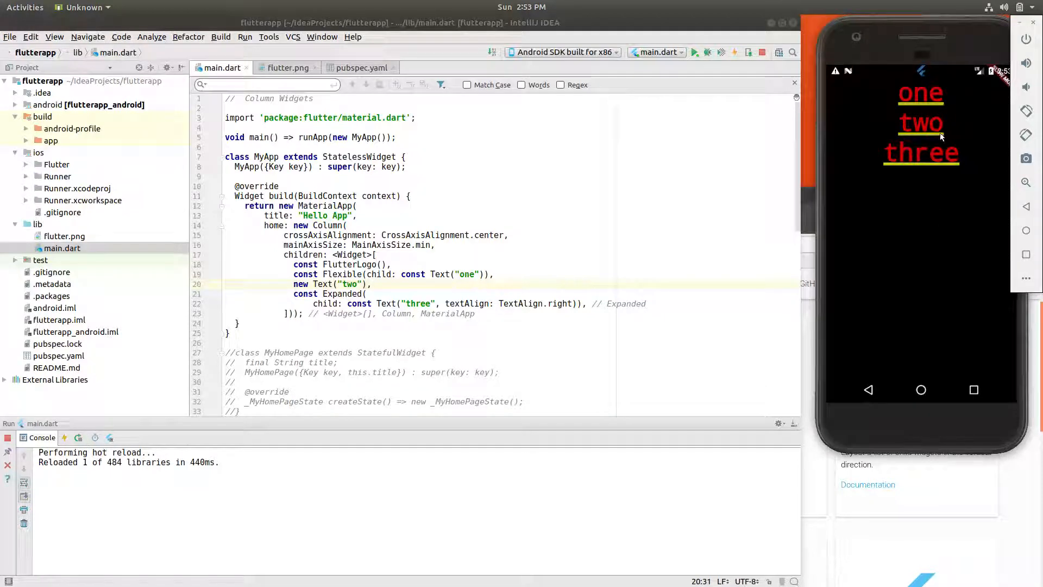
- Open the Column class documentation from the Flutter widgets catalog and scroll its sample code
left_click(411, 274)
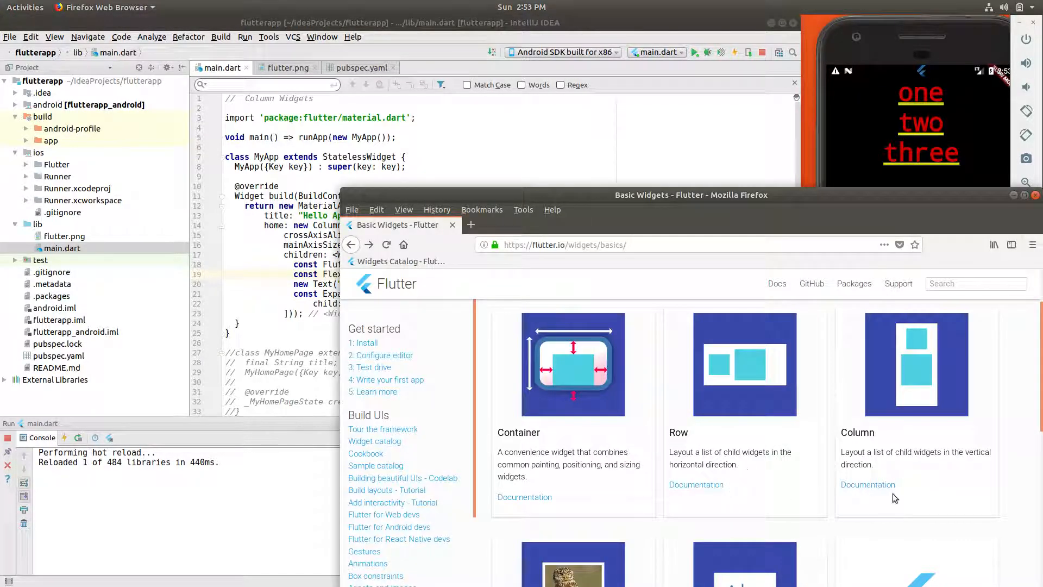
left_click(869, 484)
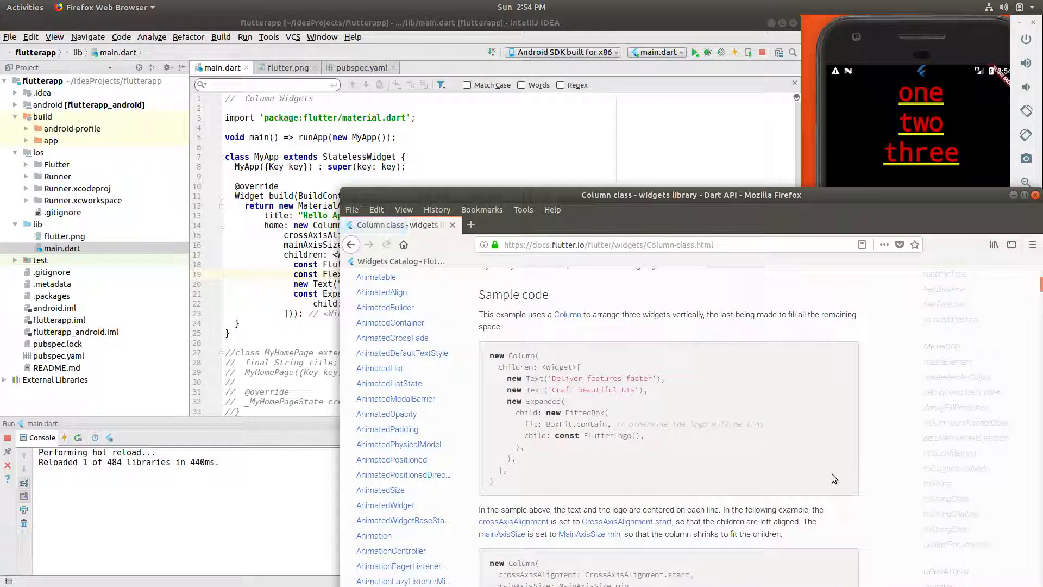
scroll("down", 3)
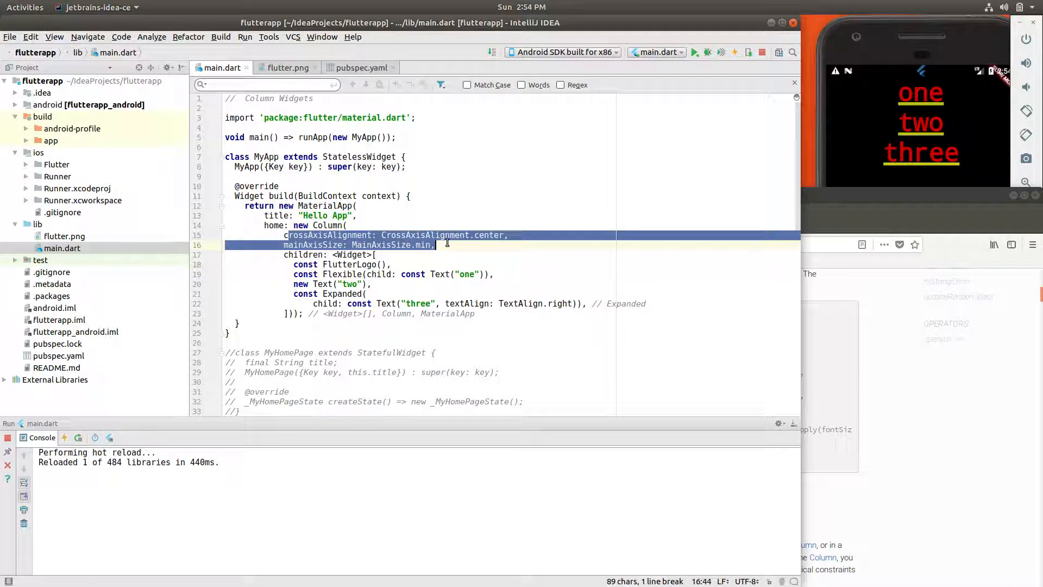
- Overwrite crossAxisAlignment center with the invalid value 'right', then start deleting it
double_click(492, 235)
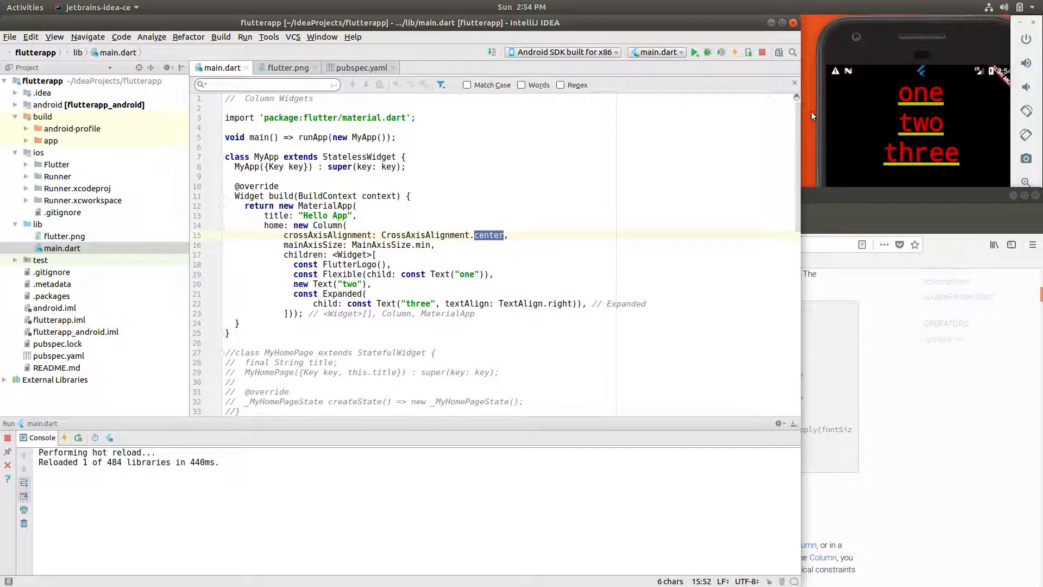
type("righ")
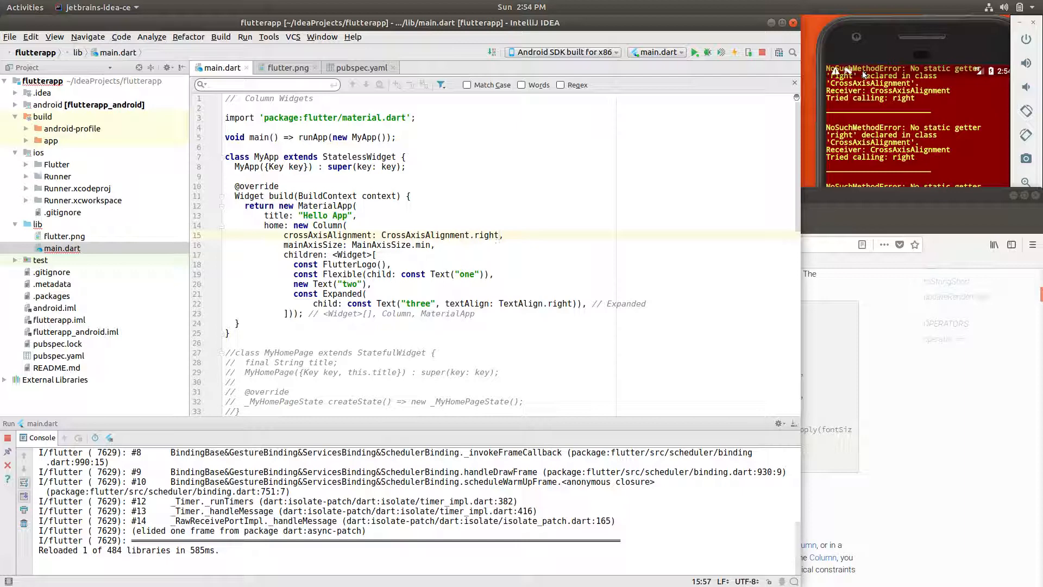
left_click(707, 52)
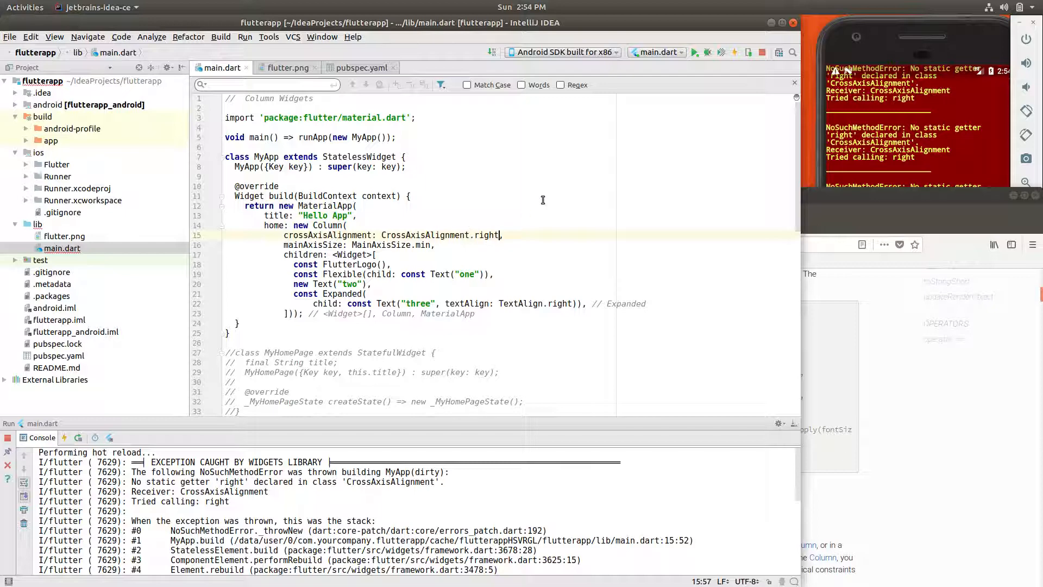
key("BackSpace")
type("end")
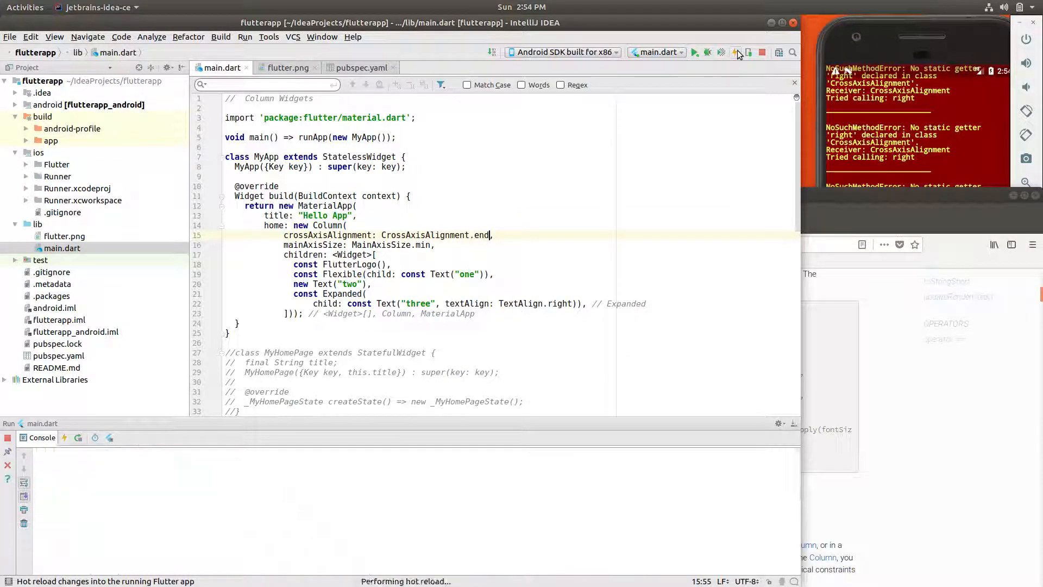
- Change crossAxisAlignment from end to start and hot reload the app
left_click(738, 52)
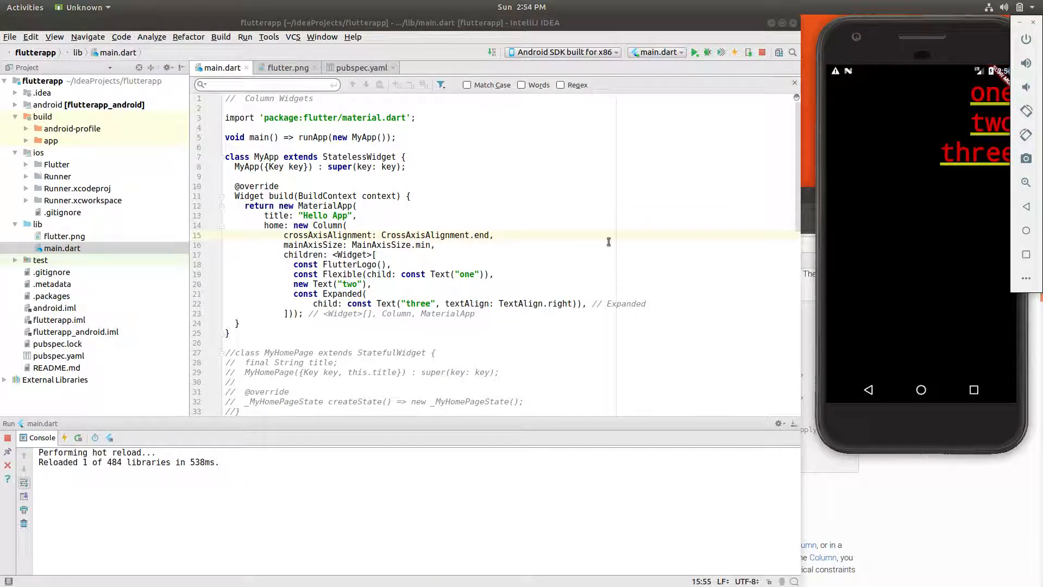
double_click(481, 235)
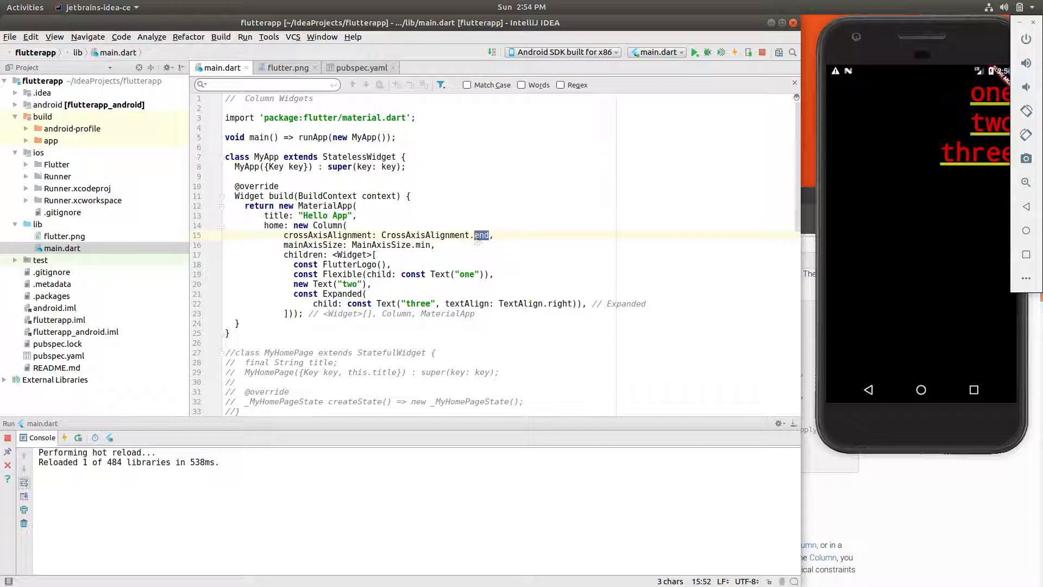
left_click(732, 53)
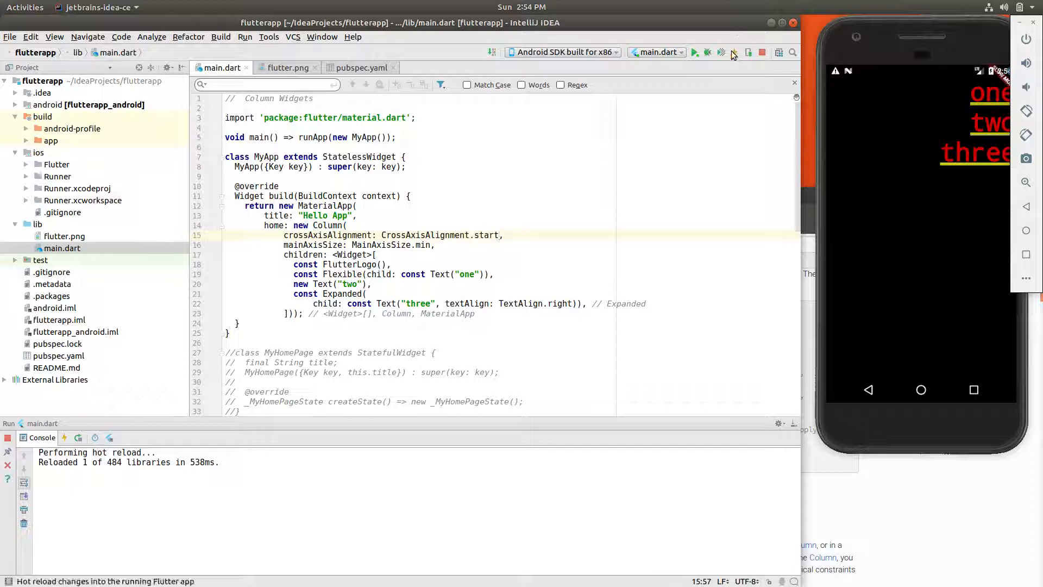
left_click(720, 52)
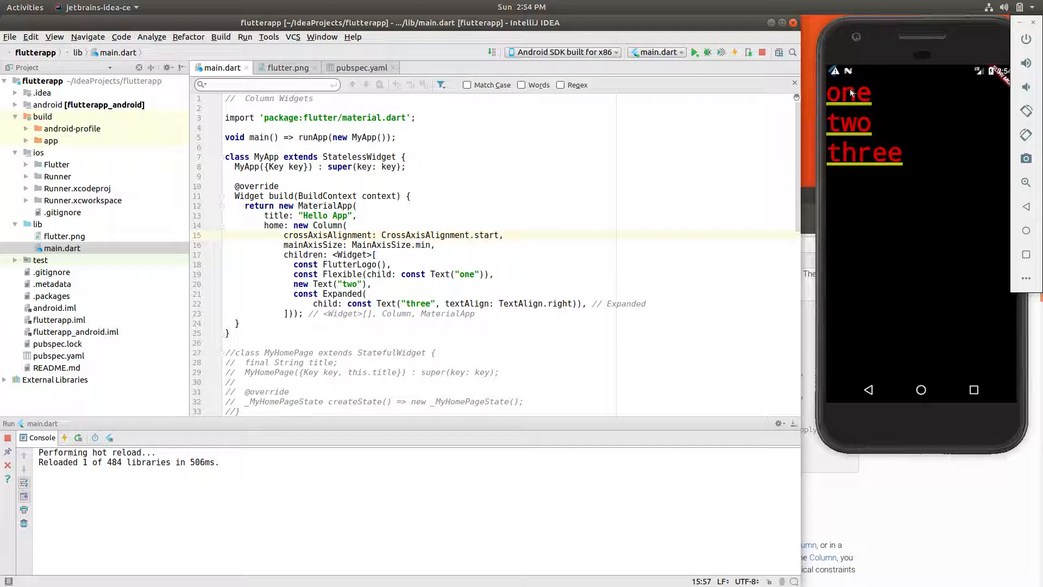
mouse_move(846, 136)
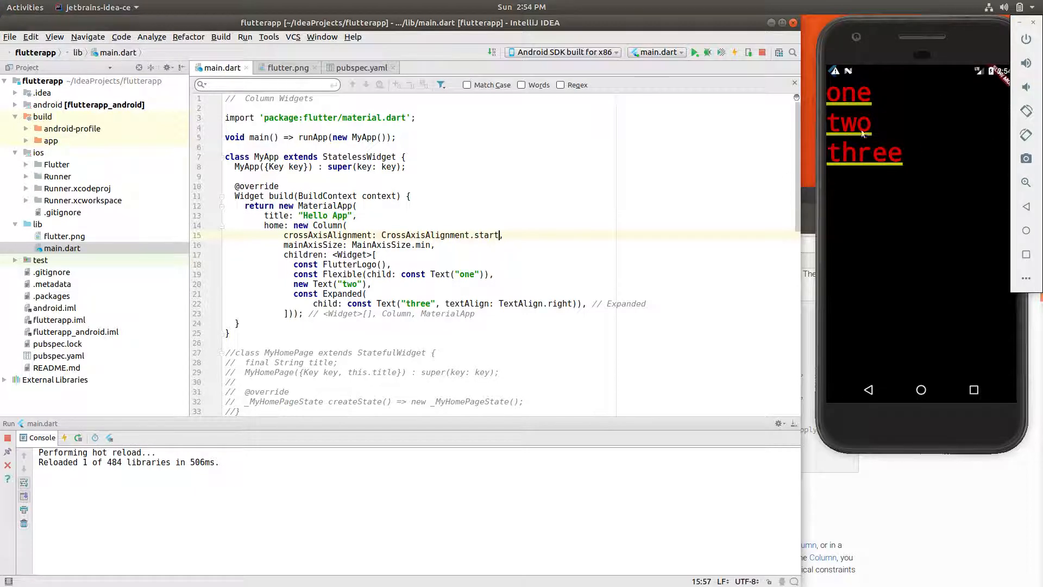
mouse_move(881, 146)
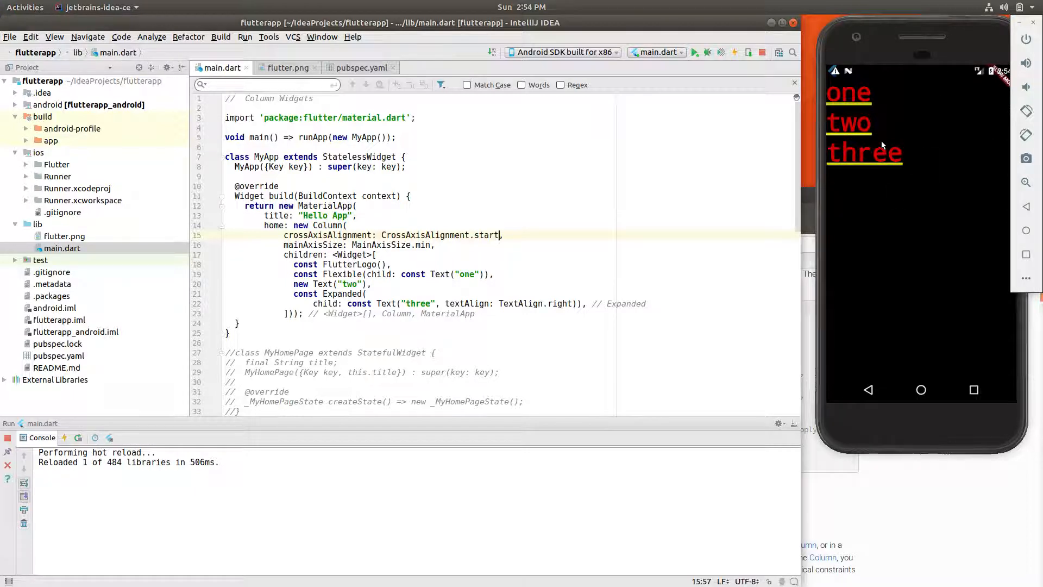
mouse_move(950, 143)
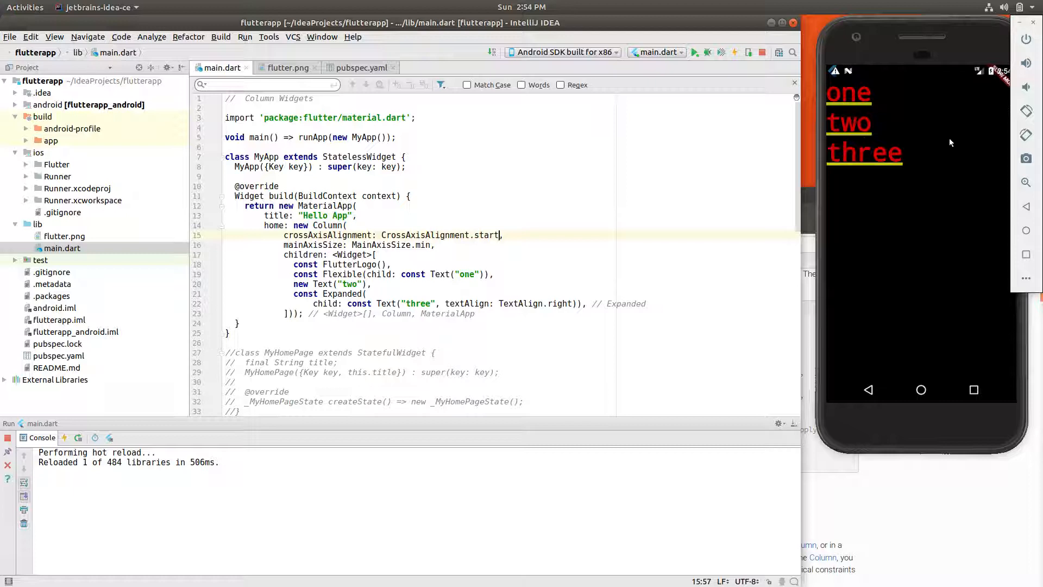
mouse_move(930, 143)
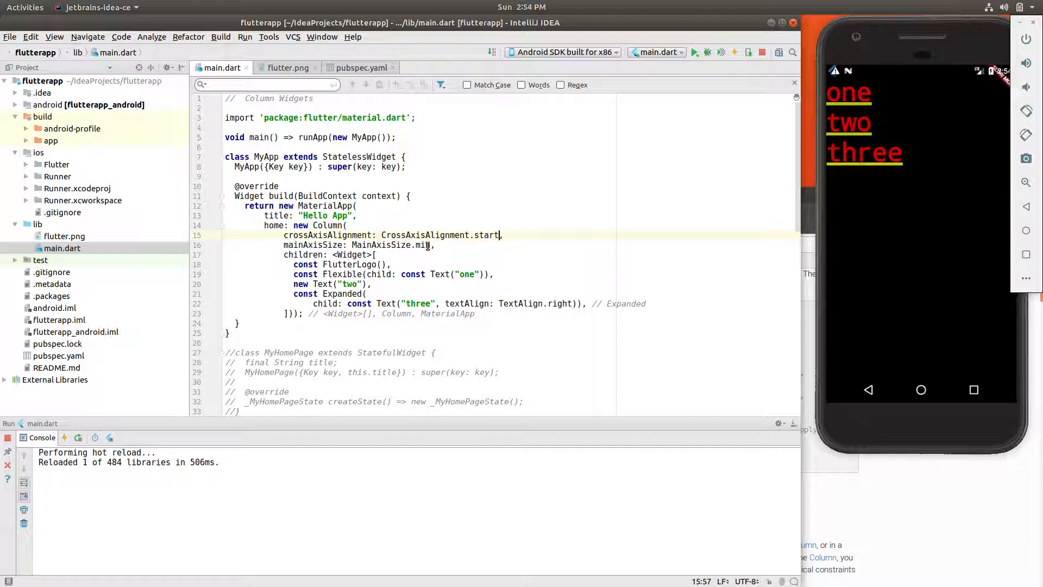
double_click(424, 244)
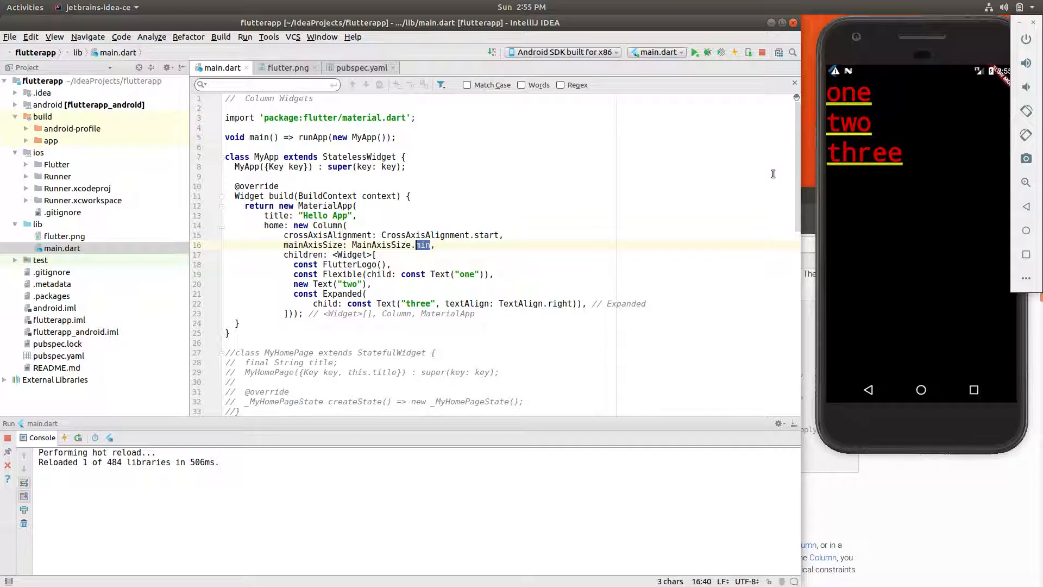
mouse_move(836, 188)
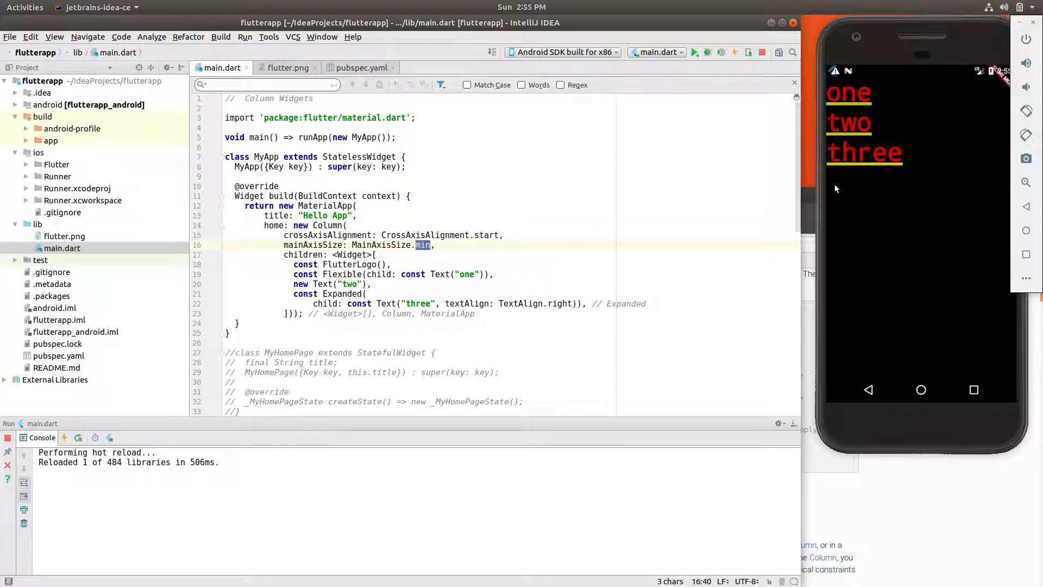
mouse_move(922, 225)
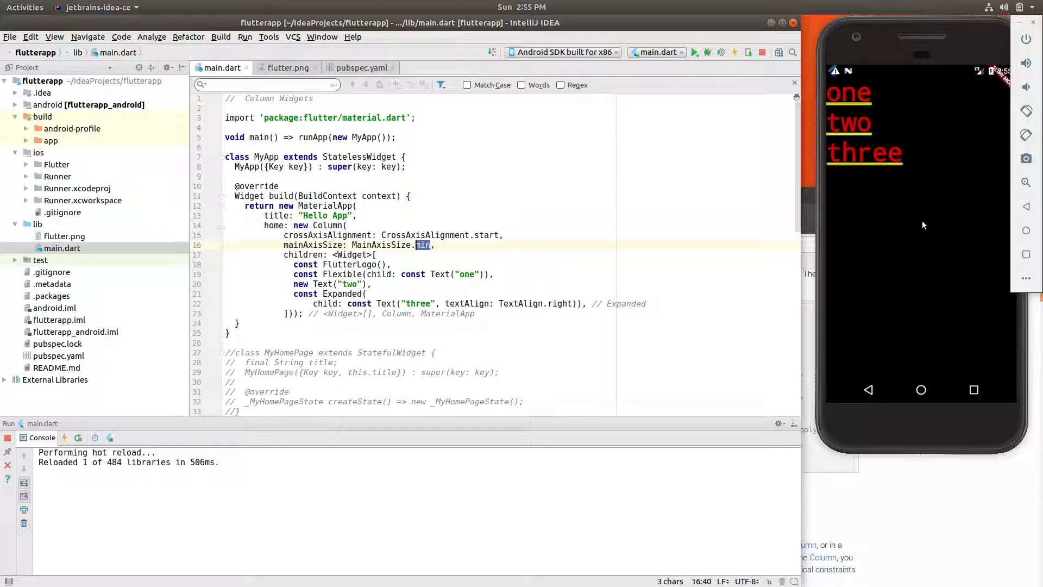
mouse_move(911, 118)
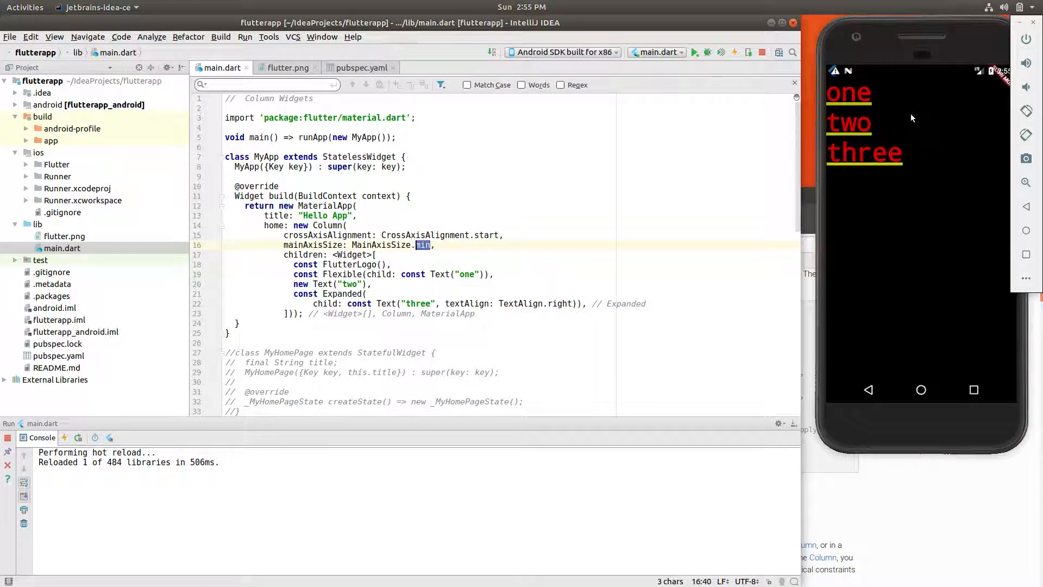
mouse_move(909, 168)
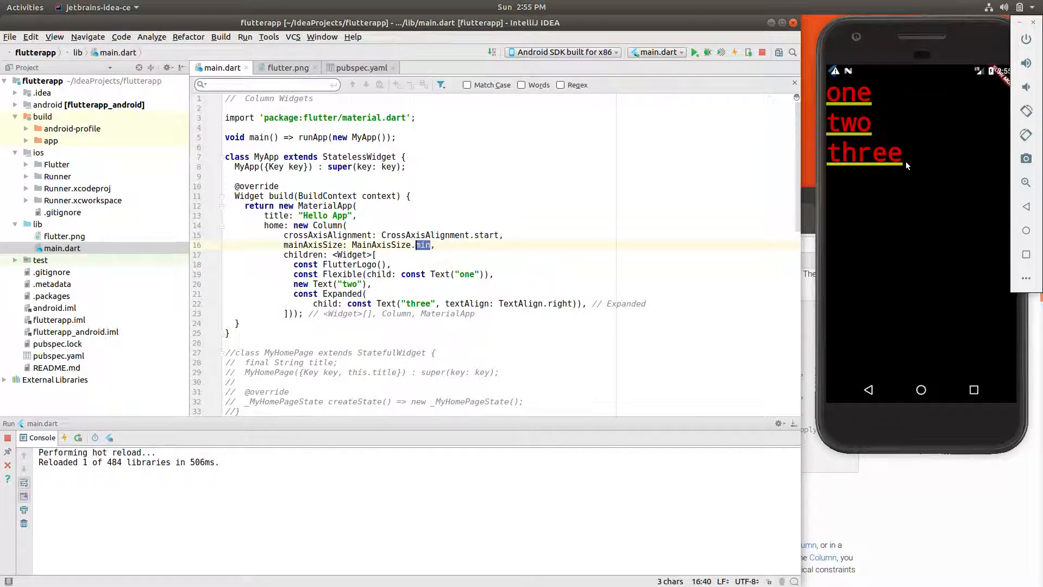
mouse_move(841, 83)
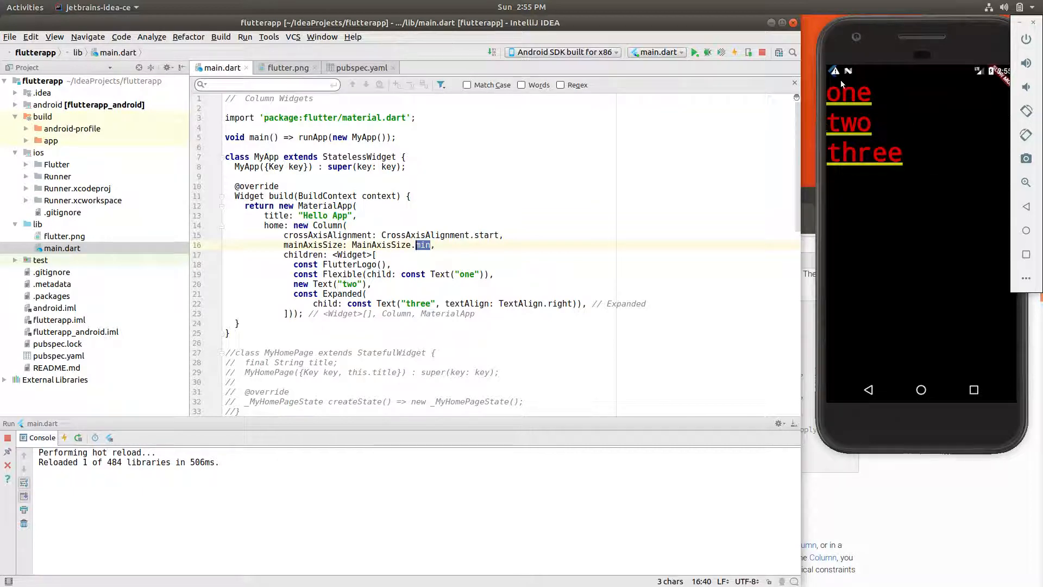
mouse_move(902, 164)
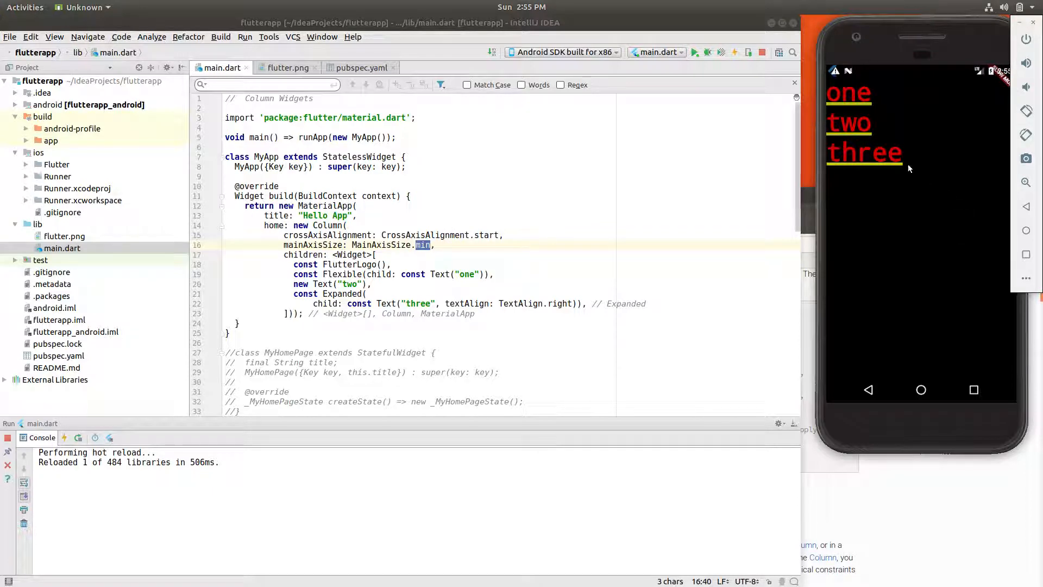
mouse_move(934, 128)
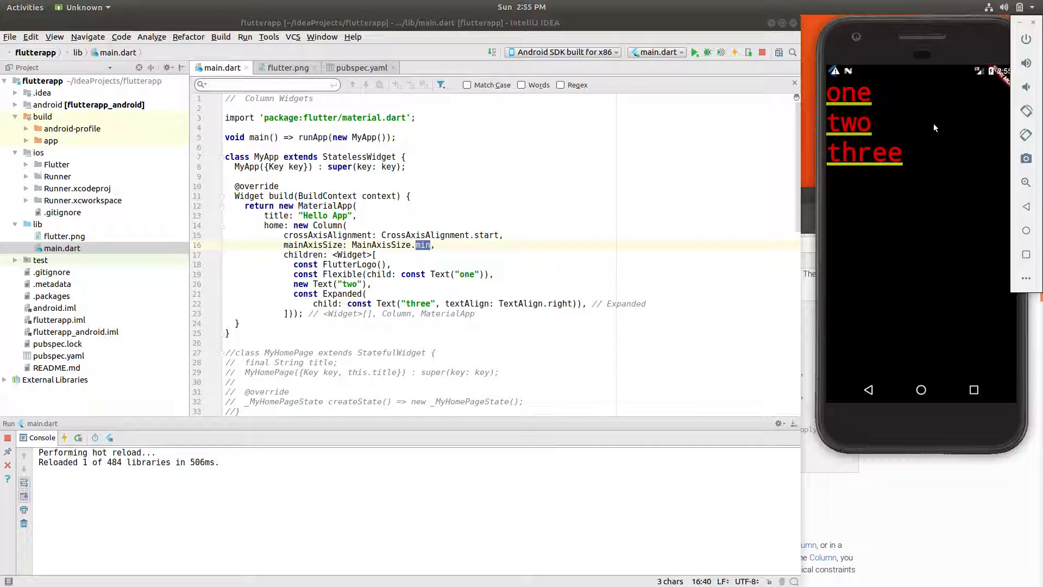
mouse_move(898, 86)
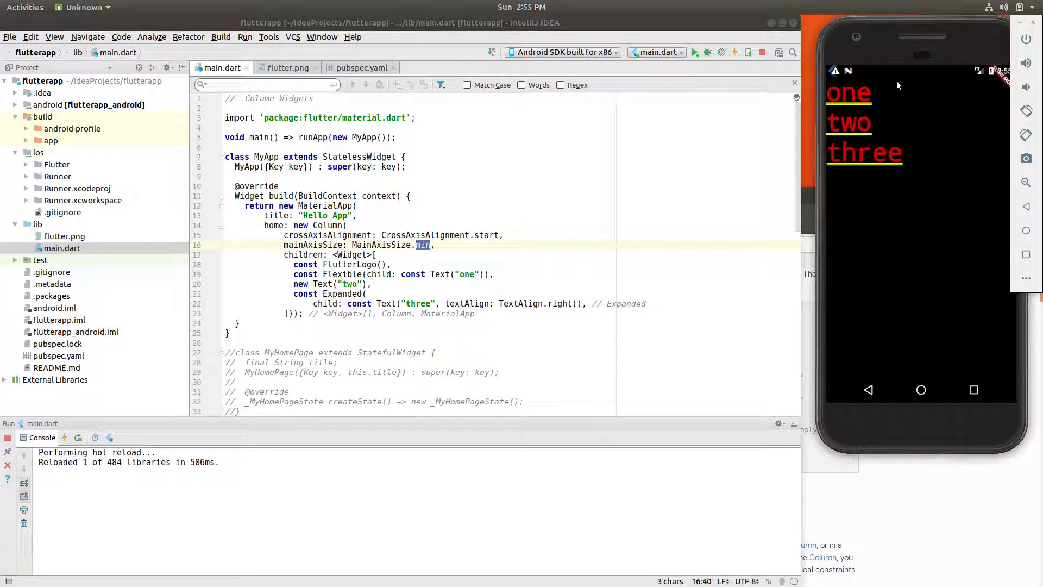
mouse_move(922, 90)
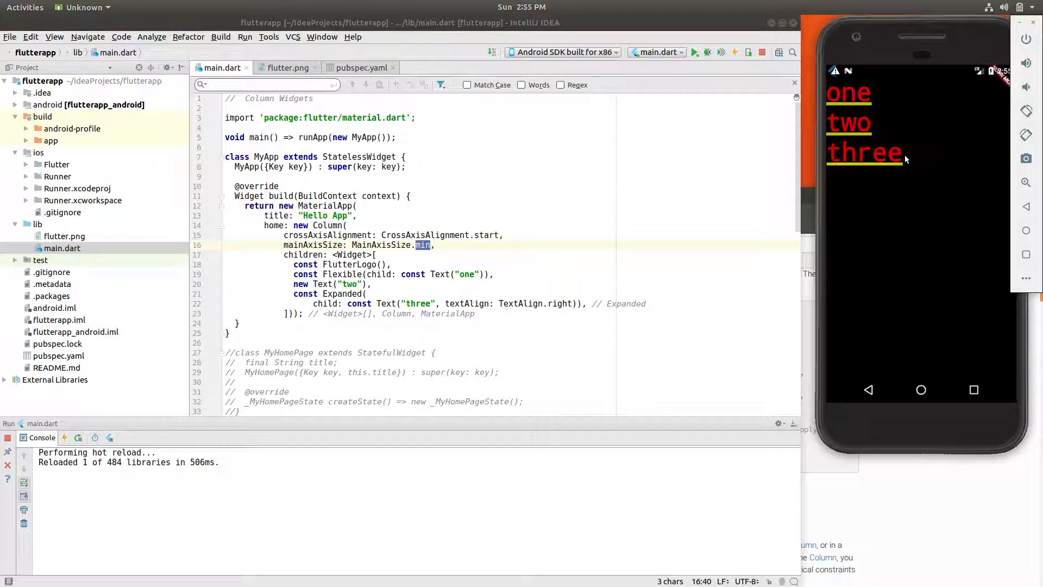
mouse_move(849, 180)
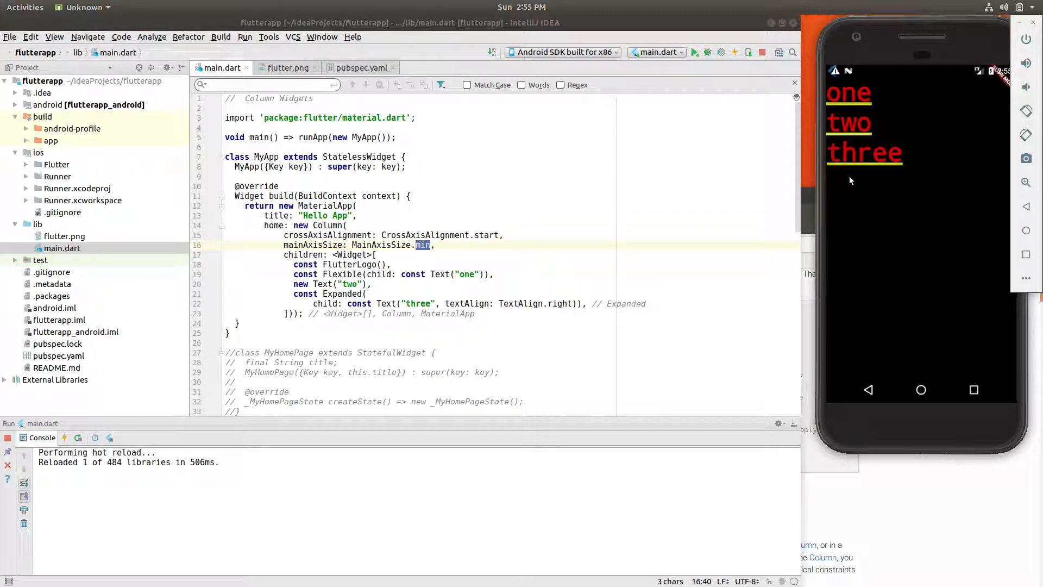
mouse_move(906, 179)
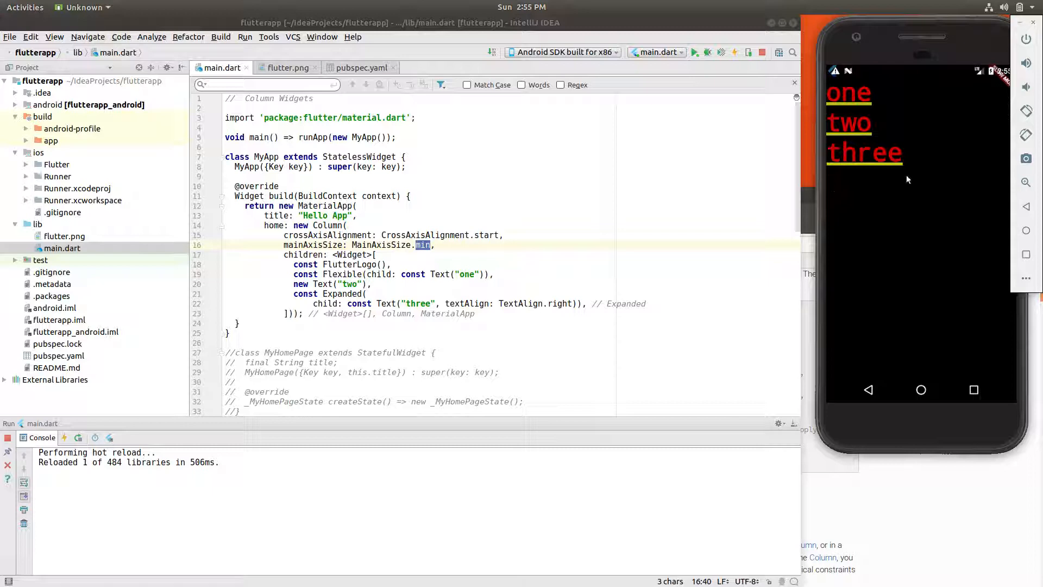
mouse_move(904, 216)
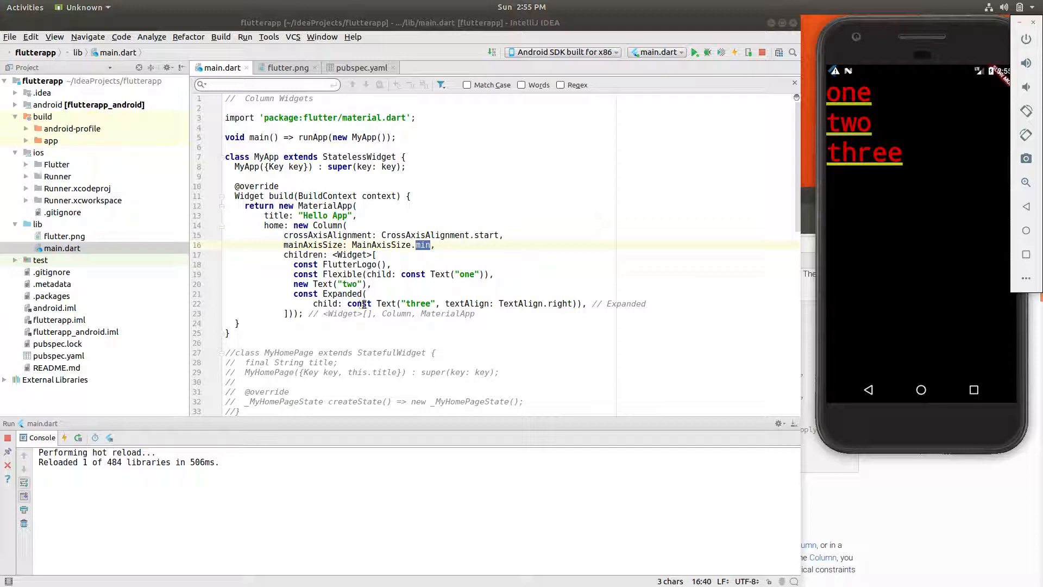
- Replace TextAlign.right with left on the third Text and hot reload
double_click(561, 303)
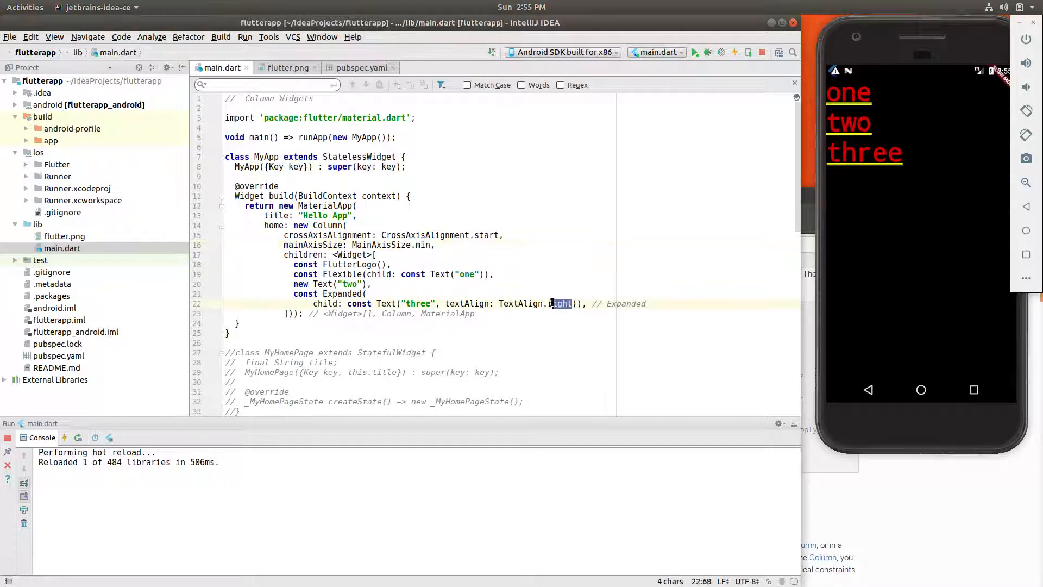
type("le")
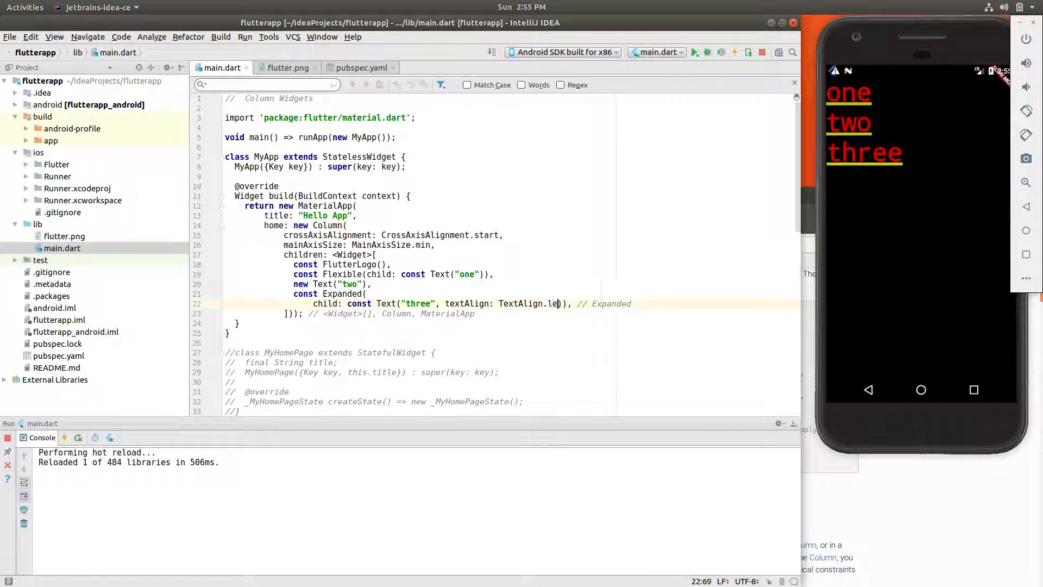
type("ft")
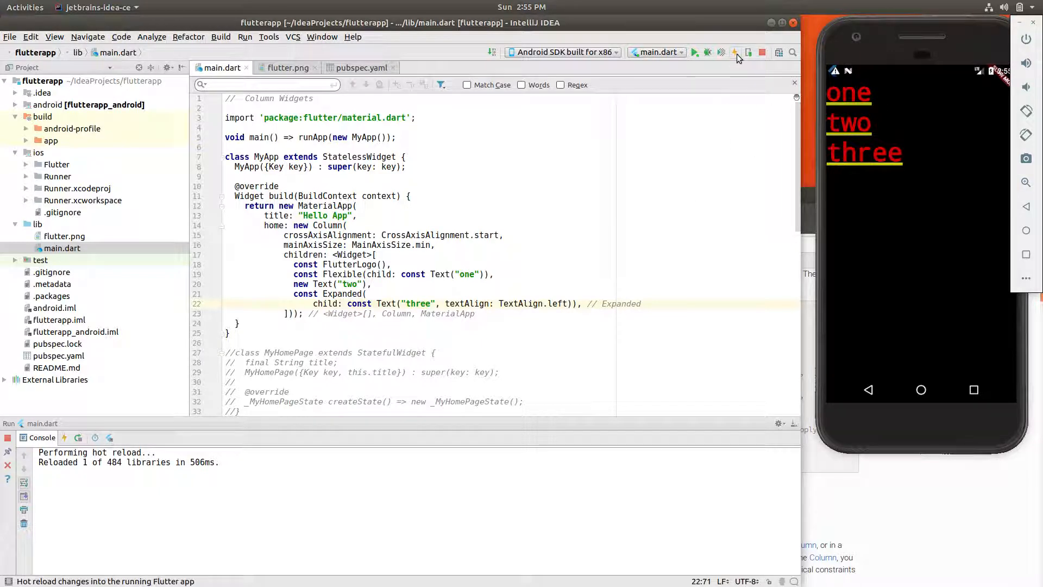
left_click(735, 52)
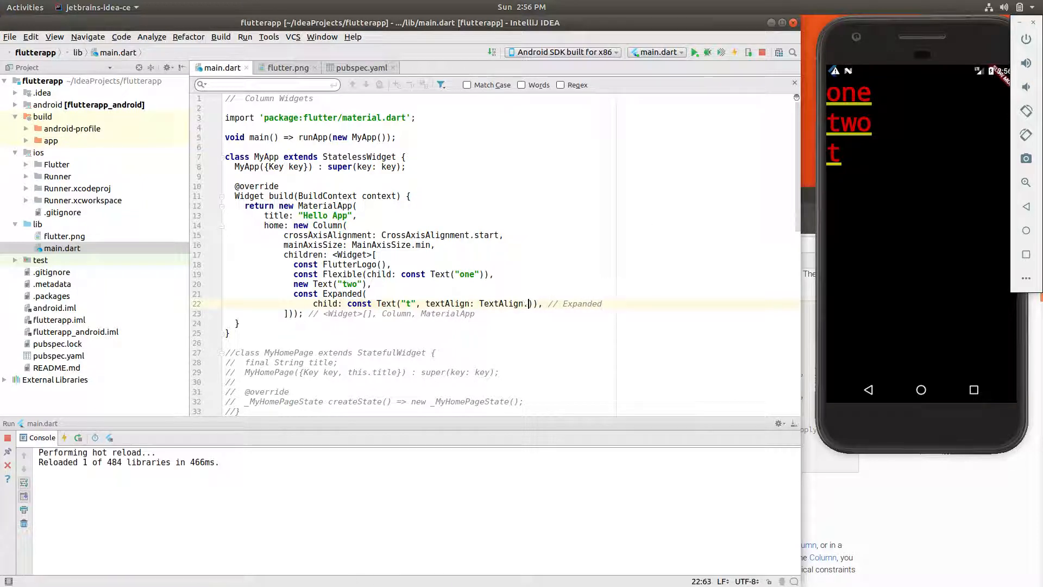
- Reload with left alignment, extend the third Text with 'dgdfhfg', reload, and select 'left'
type("left")
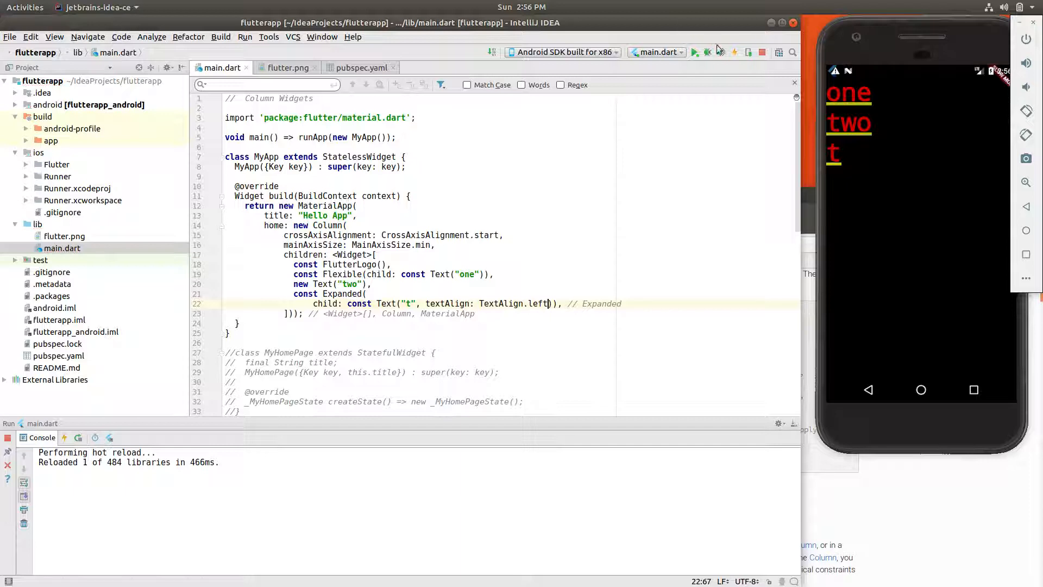
left_click(735, 52)
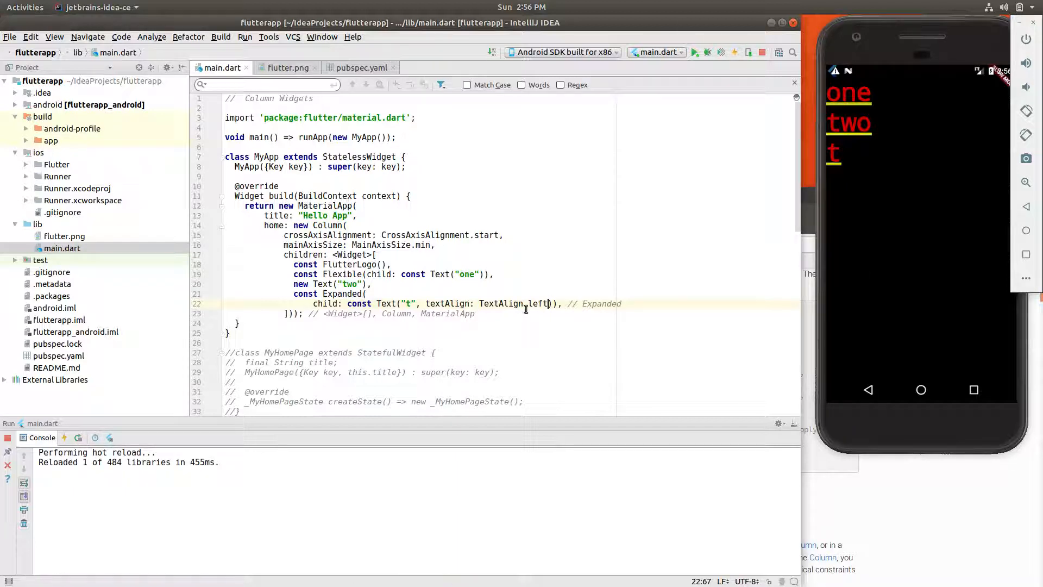
type("dgdfhfghsdfgfggfhf")
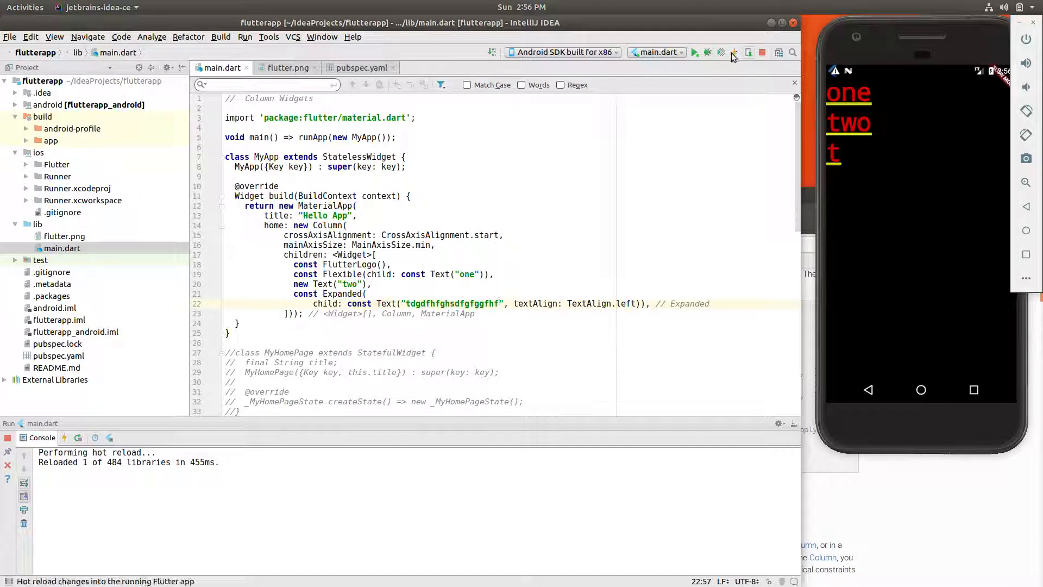
left_click(734, 52)
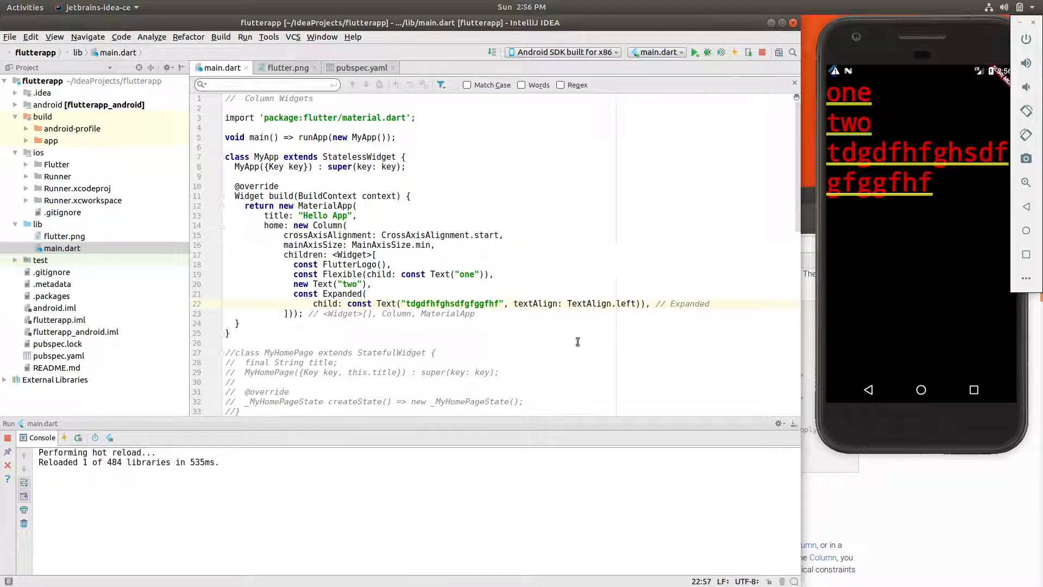
double_click(624, 303)
type("righ")
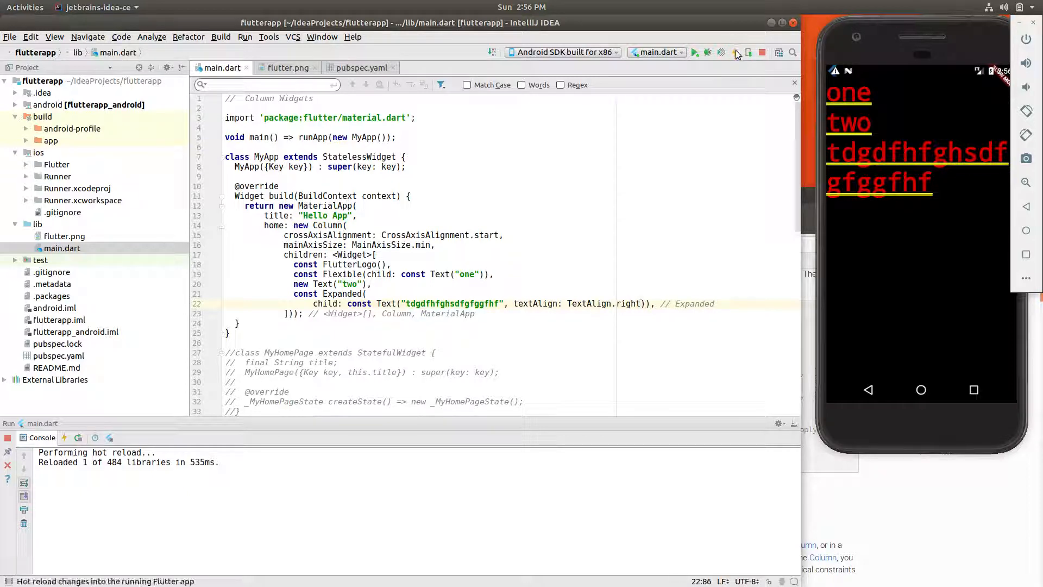
- Hot reload so the wrapped long third text appears right-aligned
left_click(722, 52)
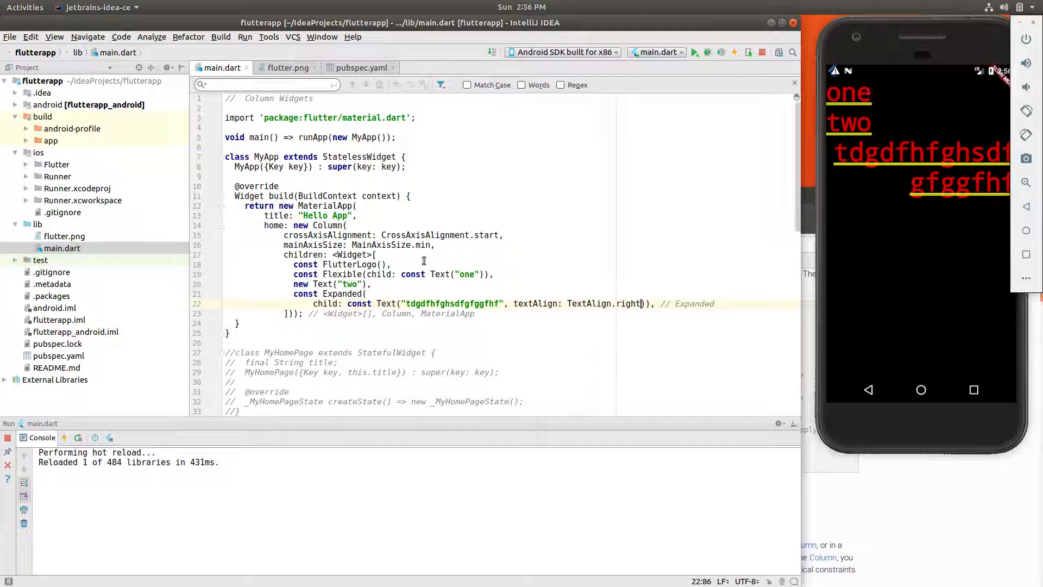
mouse_move(862, 221)
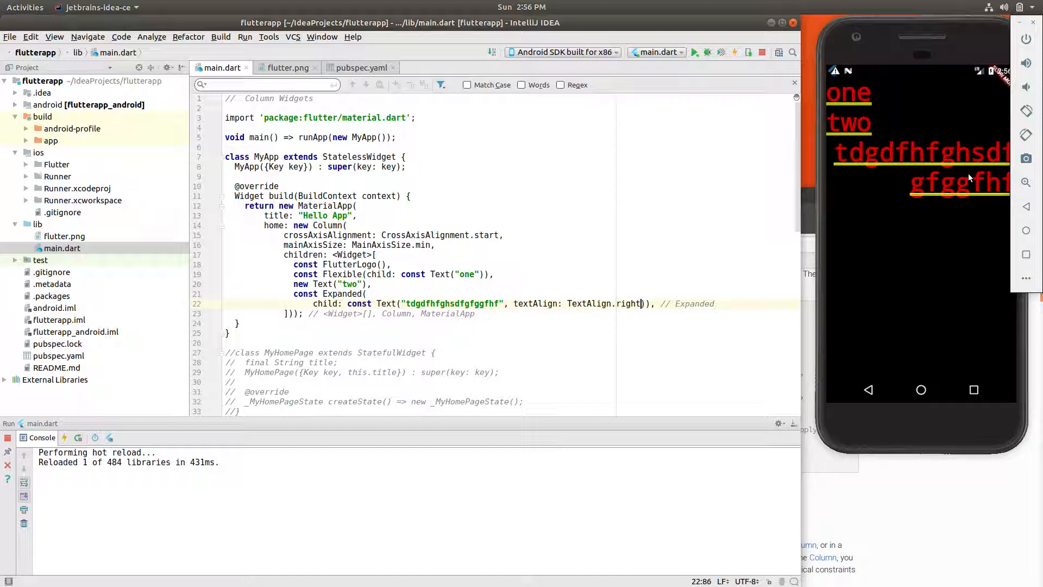
mouse_move(867, 186)
type("l")
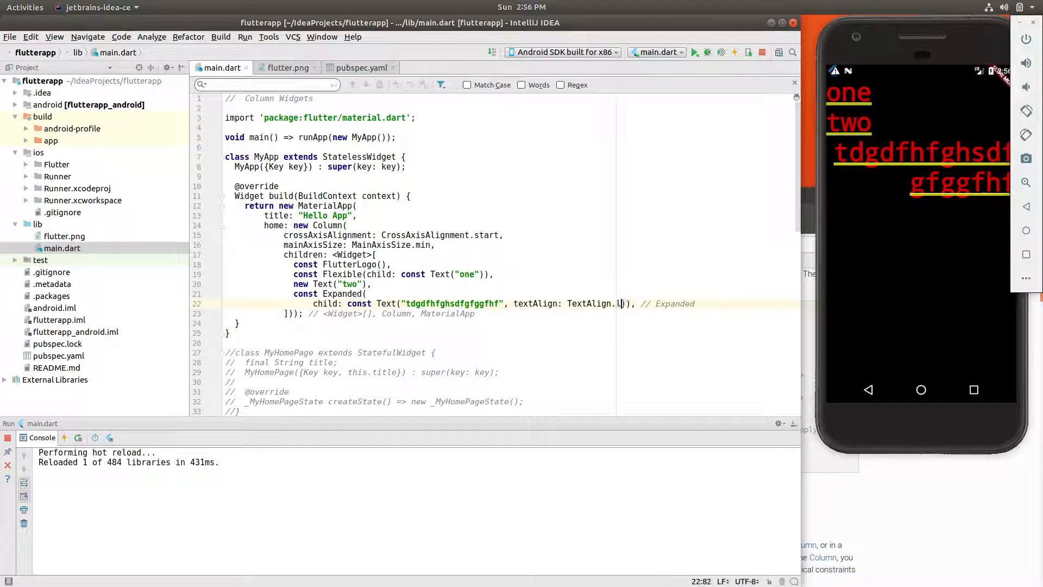
- Change textAlign back to left and select the long third Text string
type("eft")
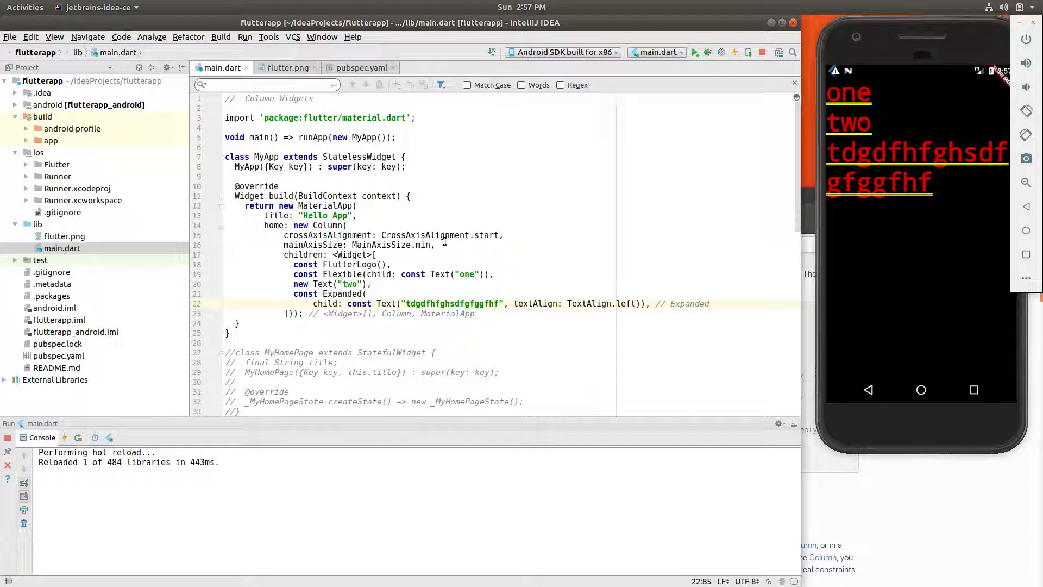
double_click(392, 244)
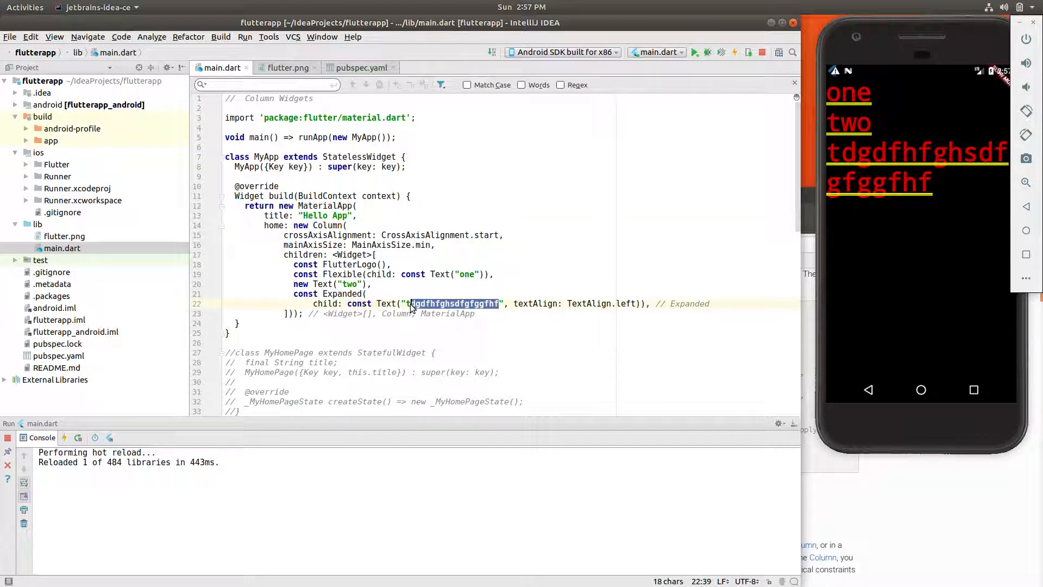
- Replace the long third string with 'three' and click into that line
type("three")
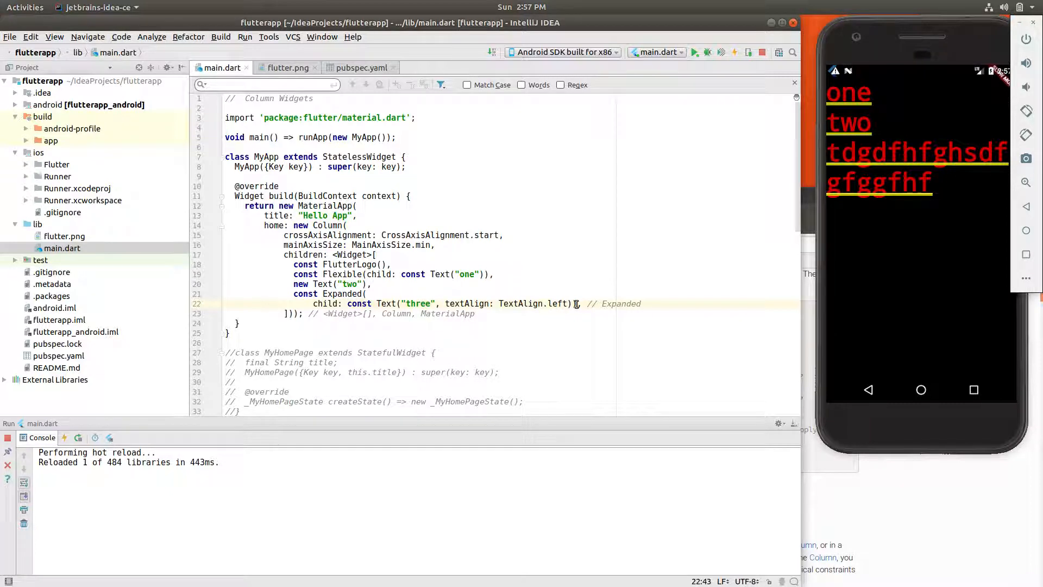
left_click(433, 303)
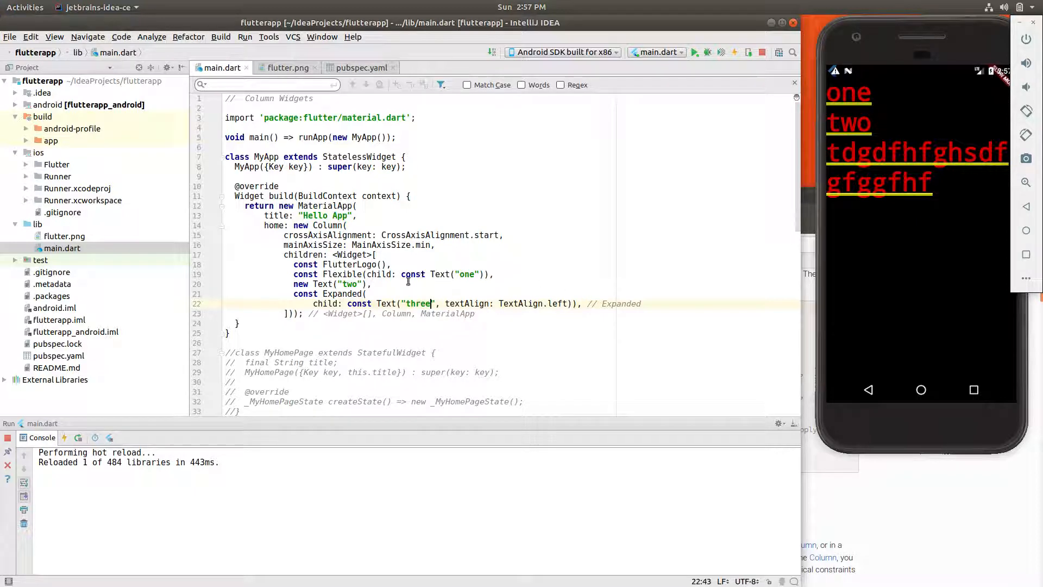
mouse_move(334, 234)
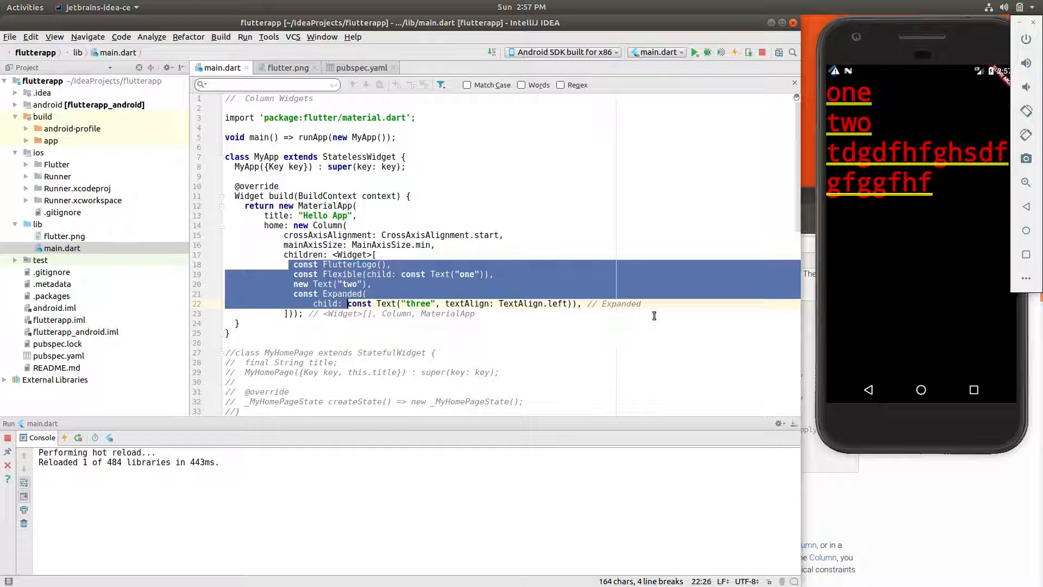
mouse_move(663, 303)
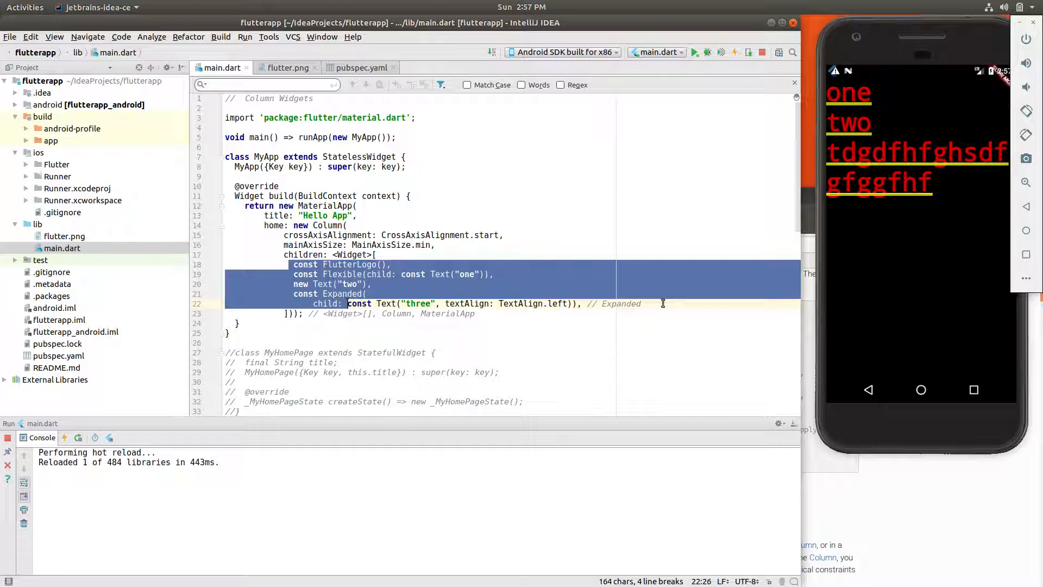